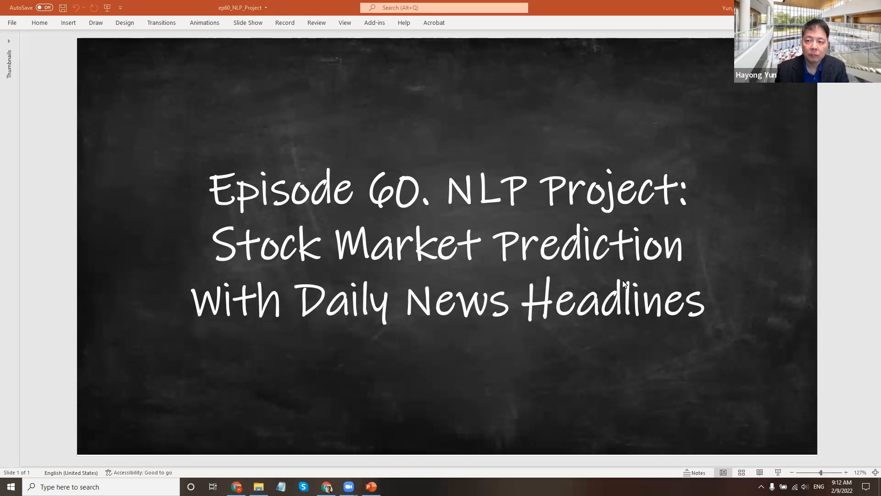
mouse_move(540, 236)
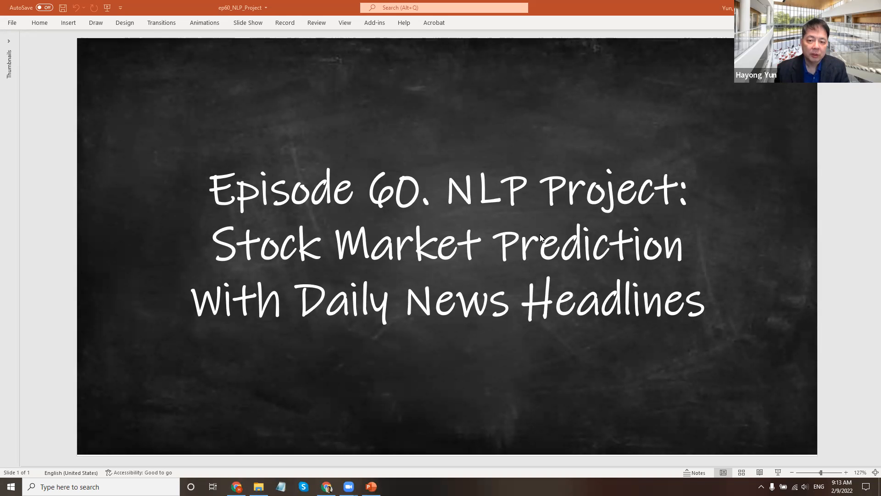
mouse_move(506, 233)
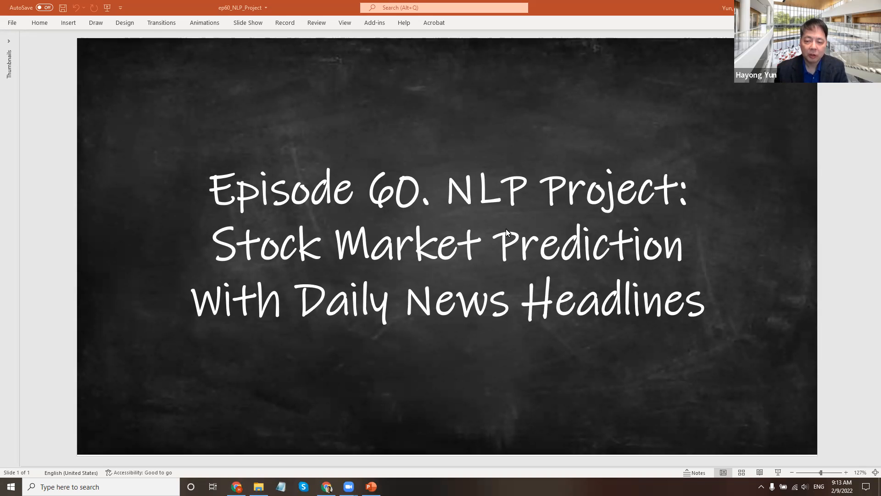
mouse_move(323, 290)
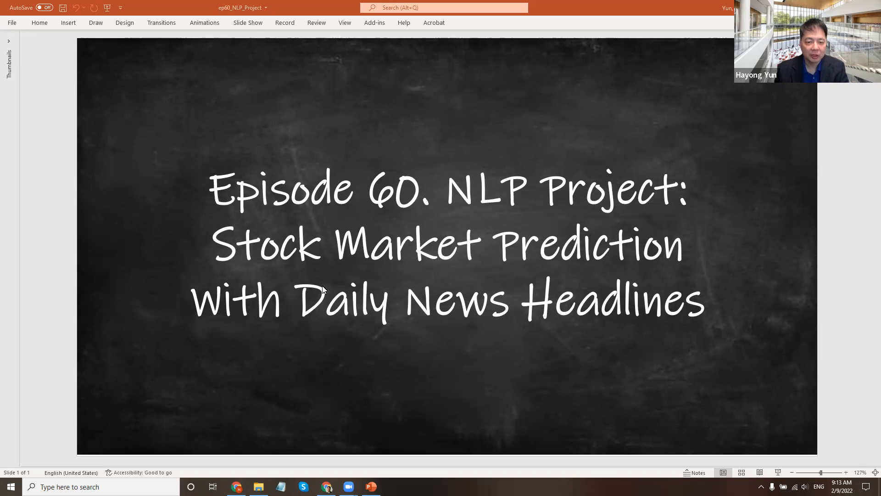
mouse_move(322, 307)
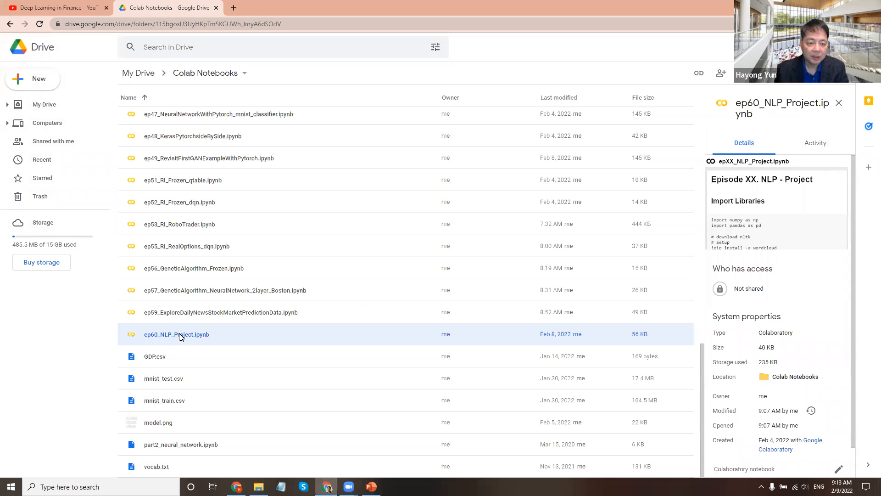
- Open ep60_NLP_Project.ipynb from the Drive Colab Notebooks folder in Google Colab
double_click(177, 334)
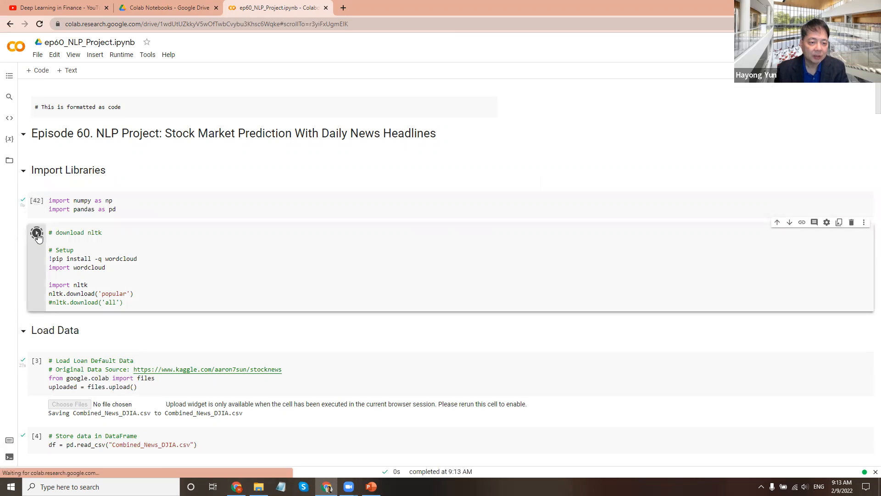
- Run the '# download nltk' setup cell until the popular NLTK packages are up to date
left_click(35, 233)
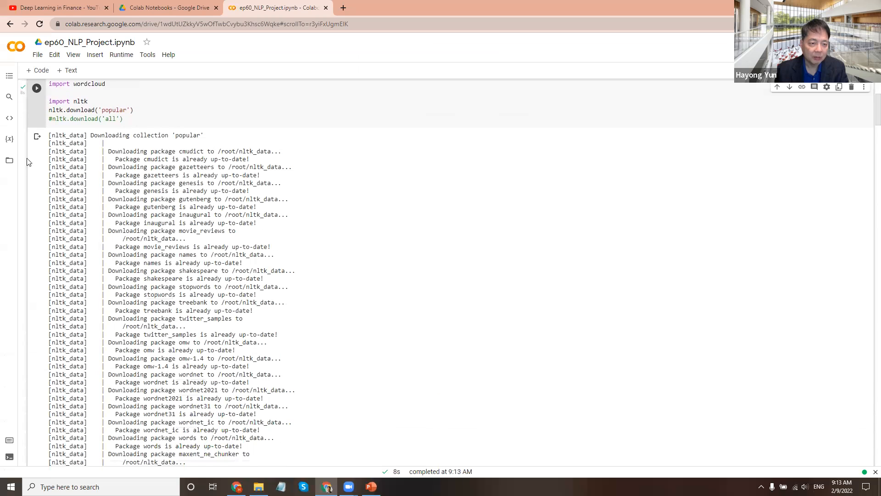
scroll("down", 3)
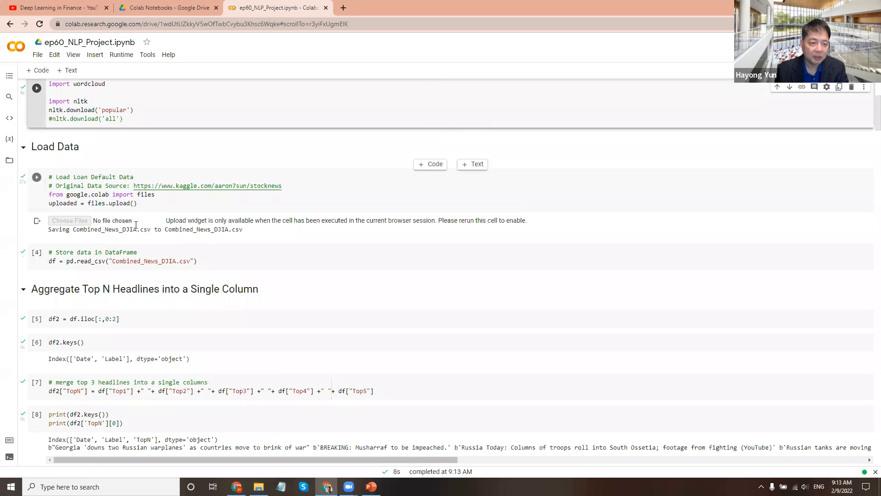
- Upload Combined_News_DJIA.csv into the session and store it in a DataFrame
left_click(36, 176)
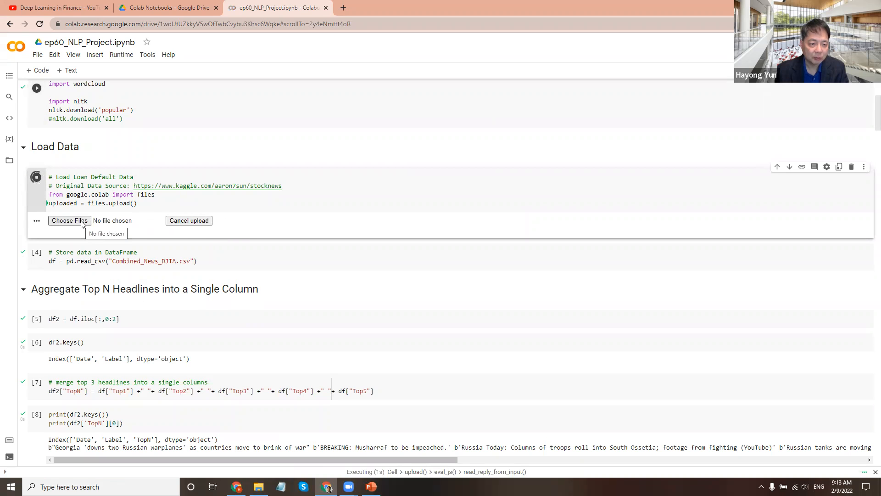
left_click(69, 221)
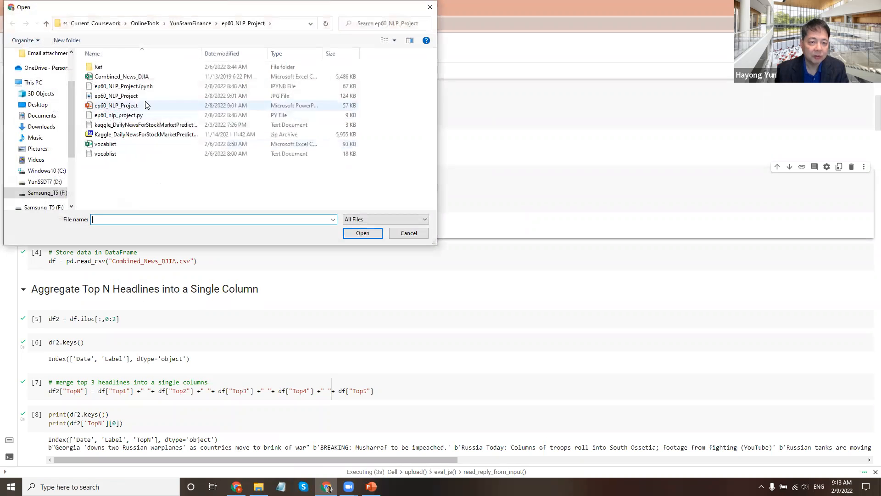
left_click(363, 233)
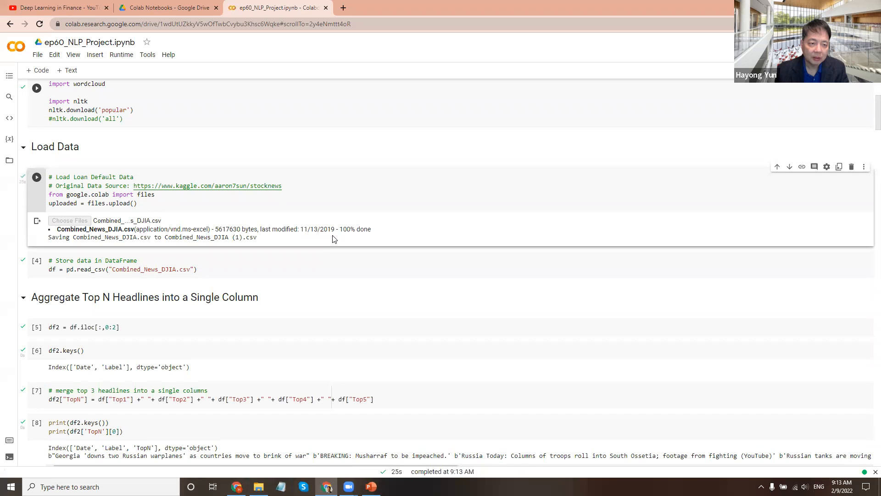
left_click(37, 265)
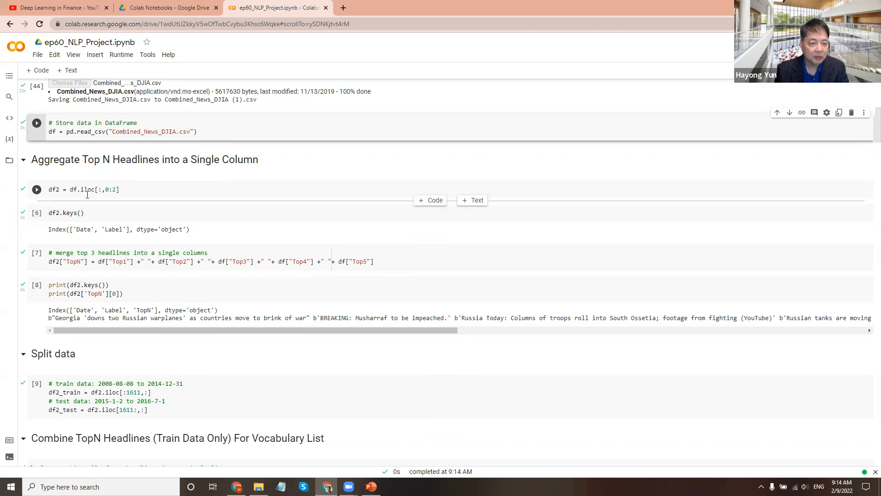
- Keep Date and Label in df2, list its columns, and merge Top1–Top5 into TopN
left_click(36, 189)
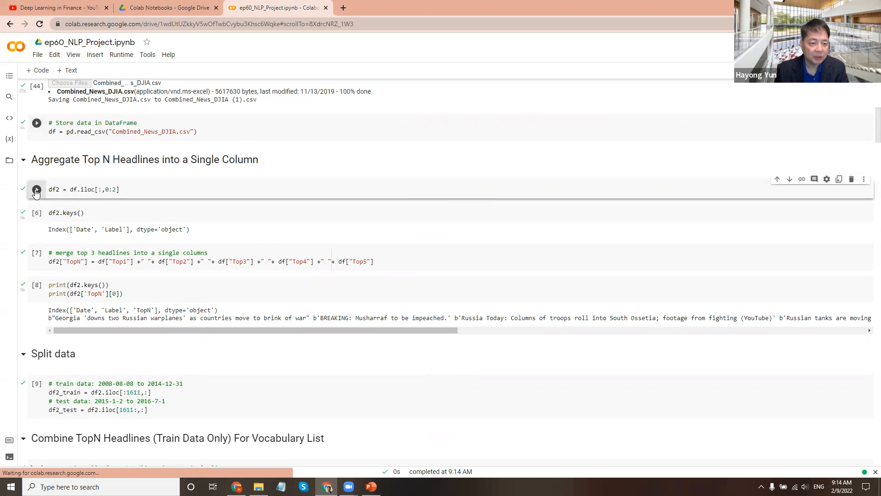
left_click(36, 123)
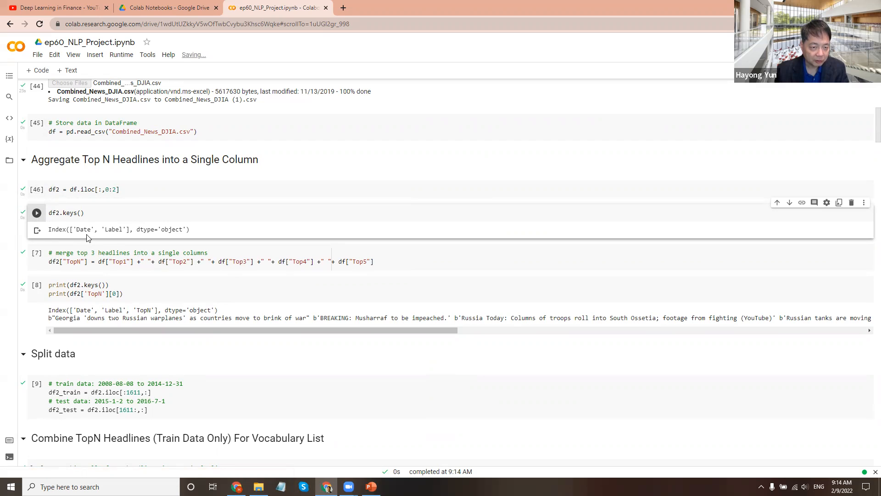
mouse_move(37, 253)
type("5")
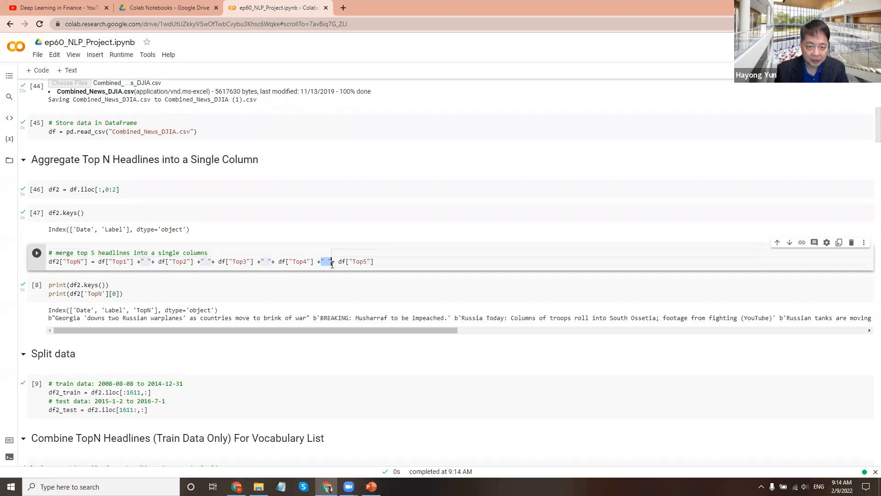
left_click(36, 253)
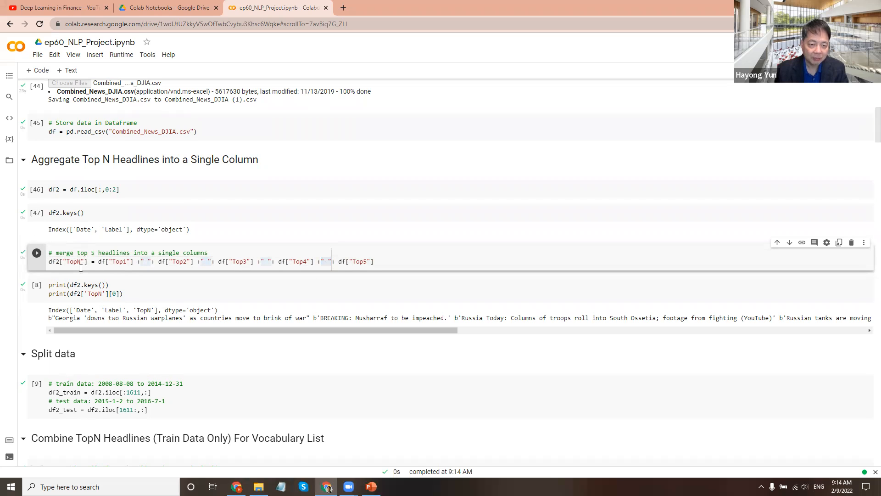
left_click(37, 253)
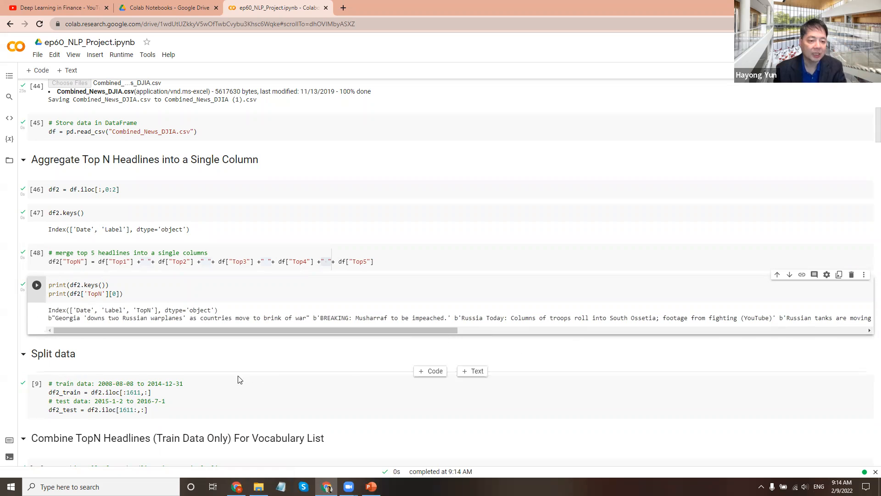
scroll("down", 3)
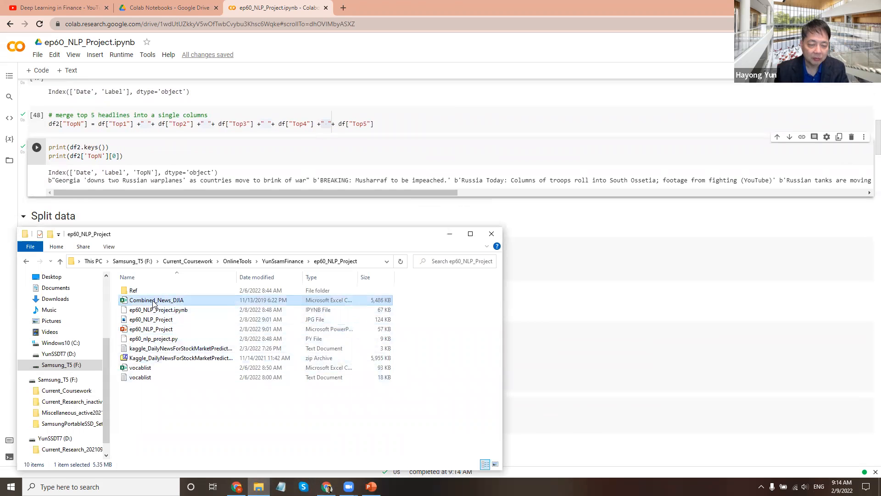
- Browse Combined_News_DJIA in Excel down to 12/31/2014, then close it without saving
double_click(156, 299)
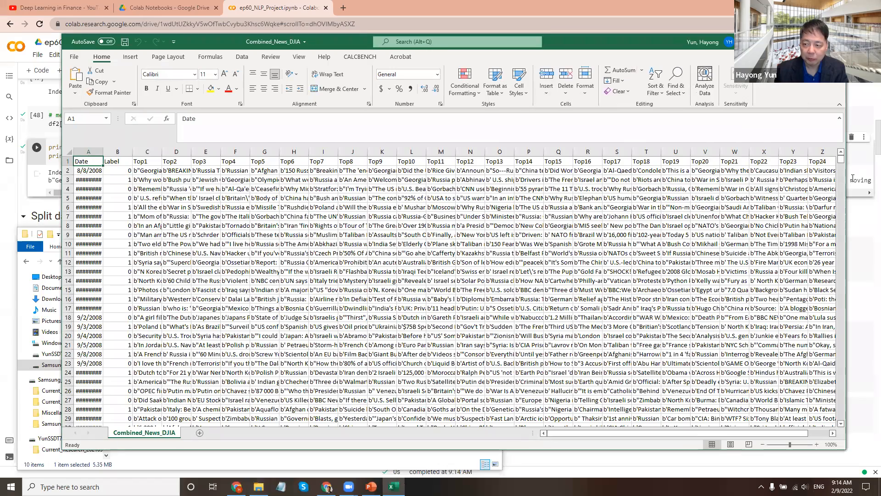
scroll("down", 3)
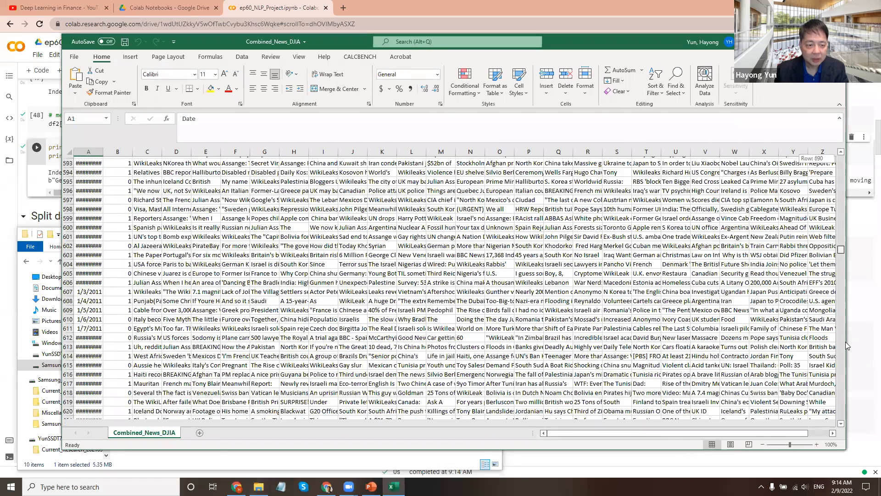
scroll("down", 3)
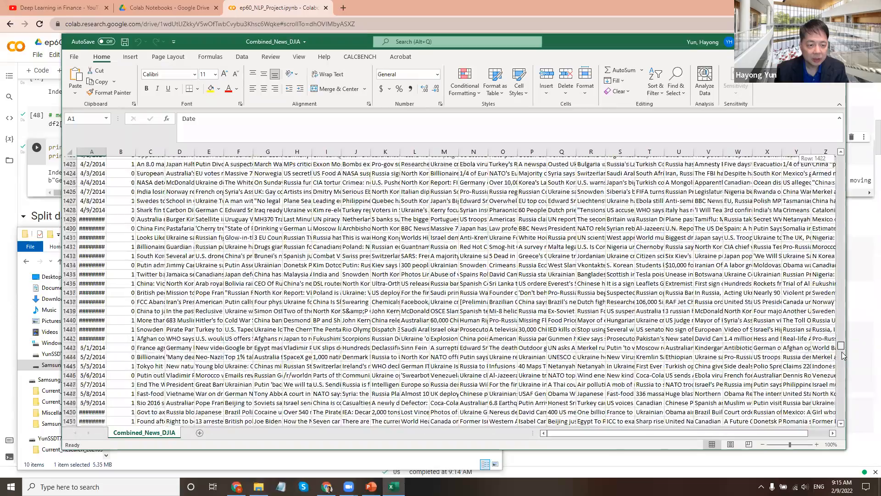
scroll("down", 3)
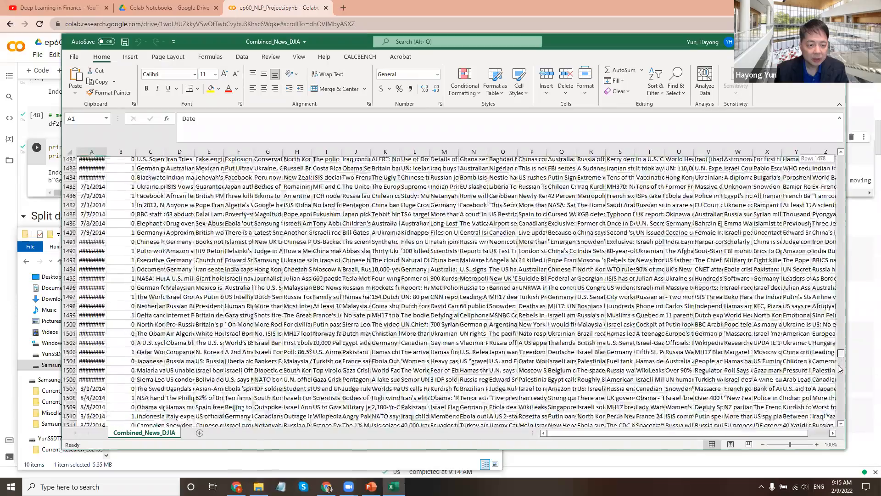
scroll("down", 3)
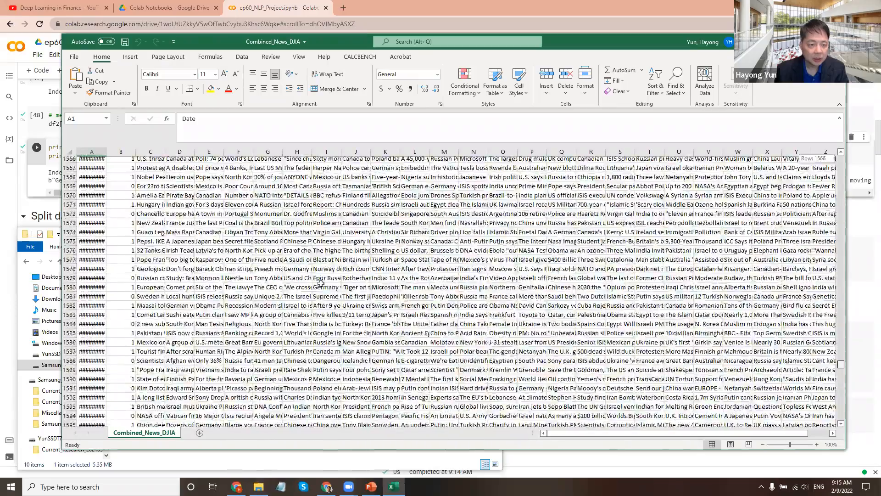
scroll("down", 3)
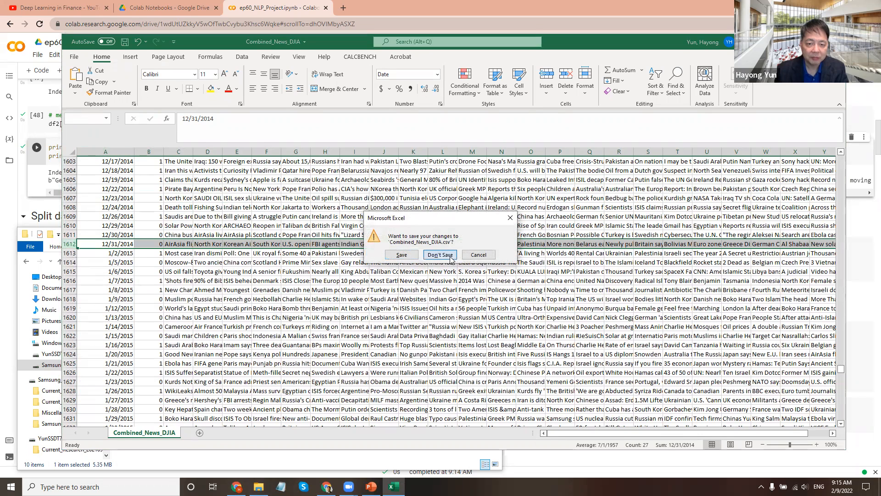
left_click(440, 255)
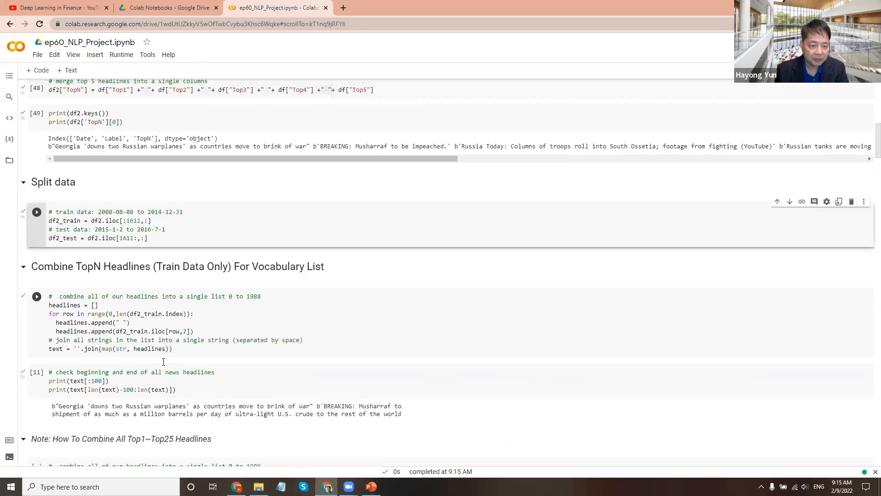
- Scroll through the train/test split and headline-joining cells to the Top1~Top25 note
scroll("down", 3)
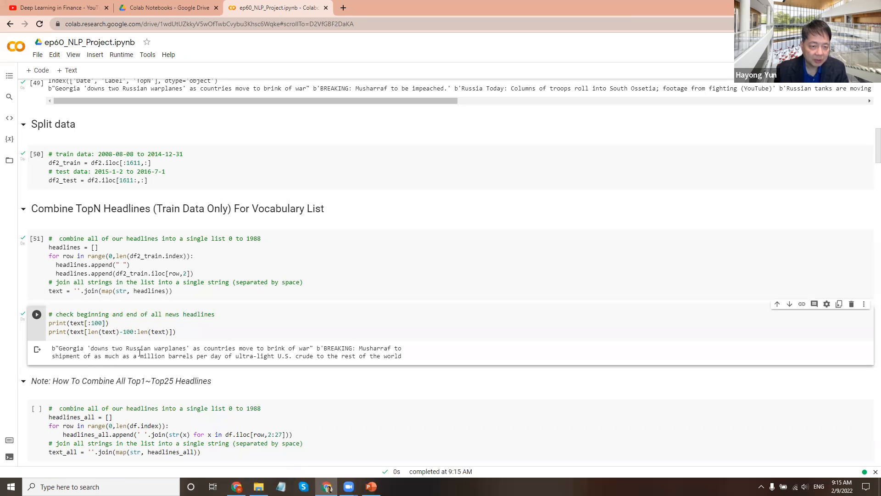
scroll("down", 3)
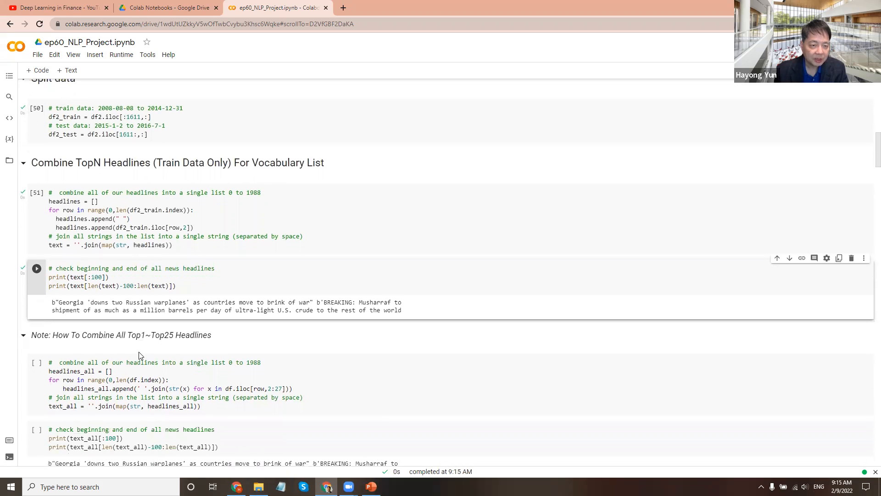
scroll("down", 3)
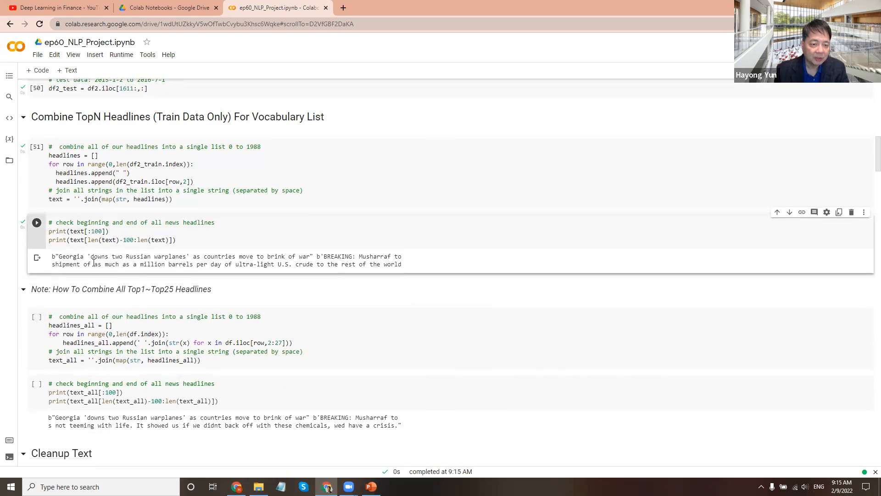
scroll("down", 3)
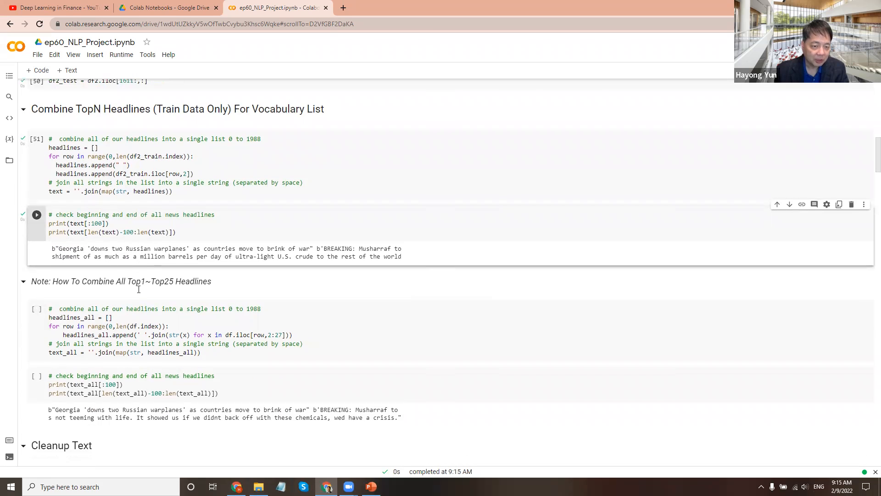
scroll("down", 3)
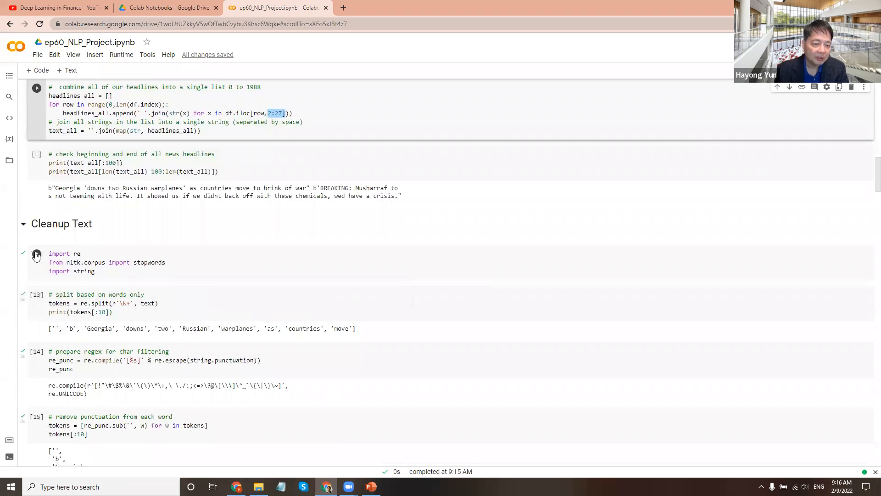
- Run the cleanup imports, punctuation regex, punctuation removal and lowercase cells
left_click(132, 270)
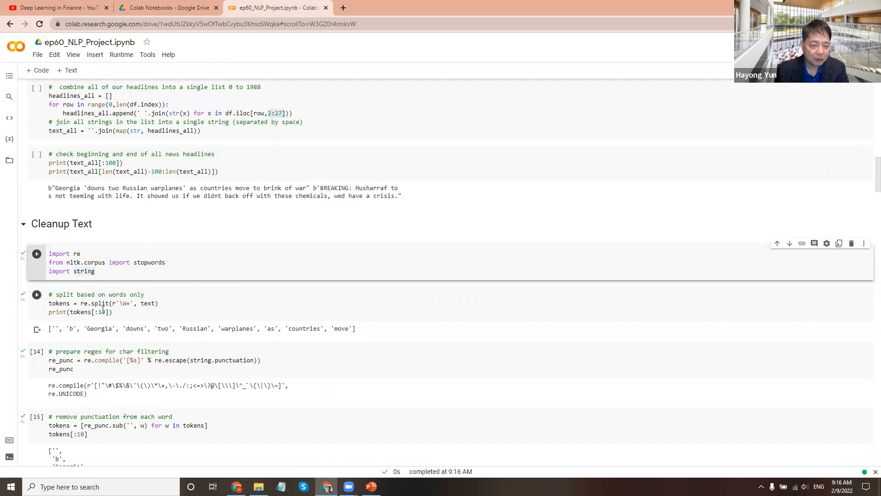
scroll("down", 3)
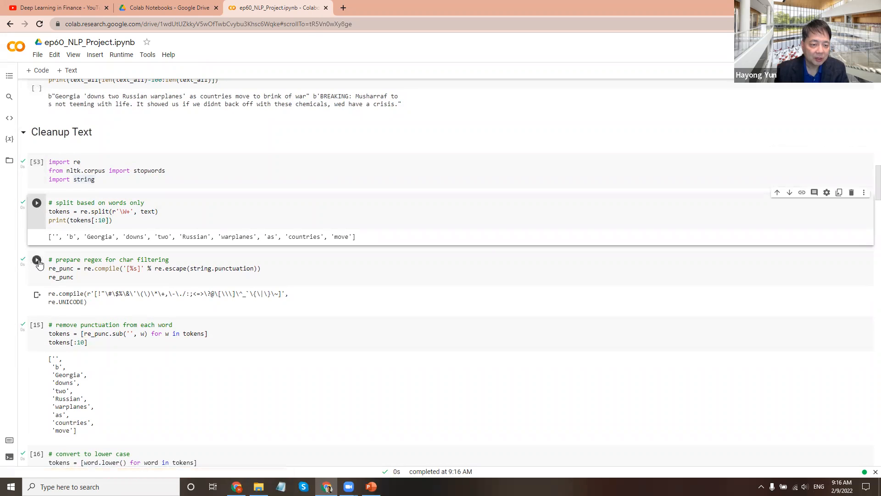
left_click(36, 202)
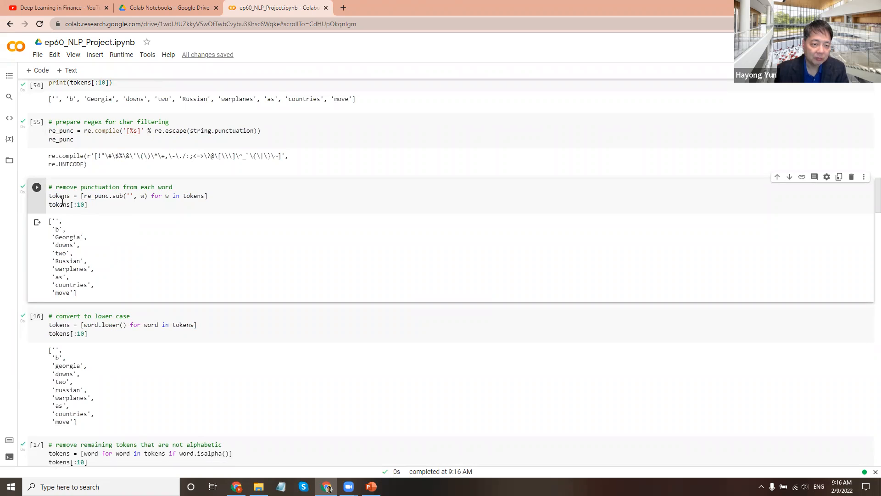
scroll("down", 3)
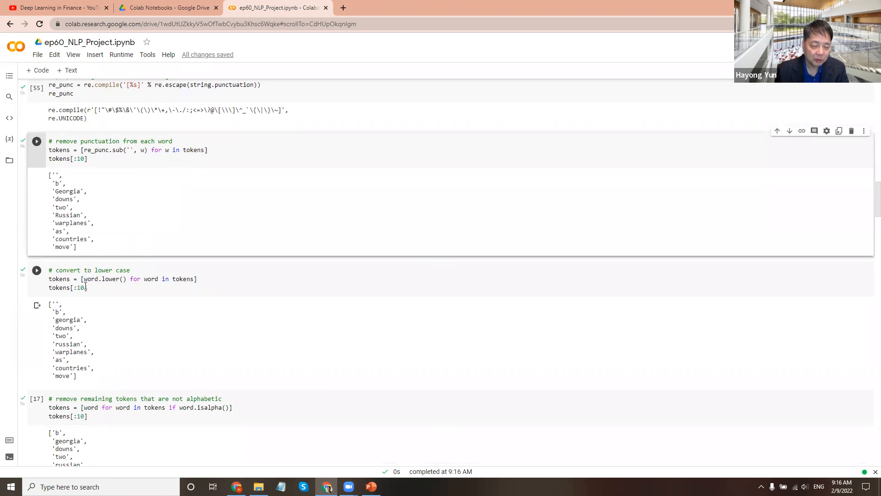
left_click(36, 272)
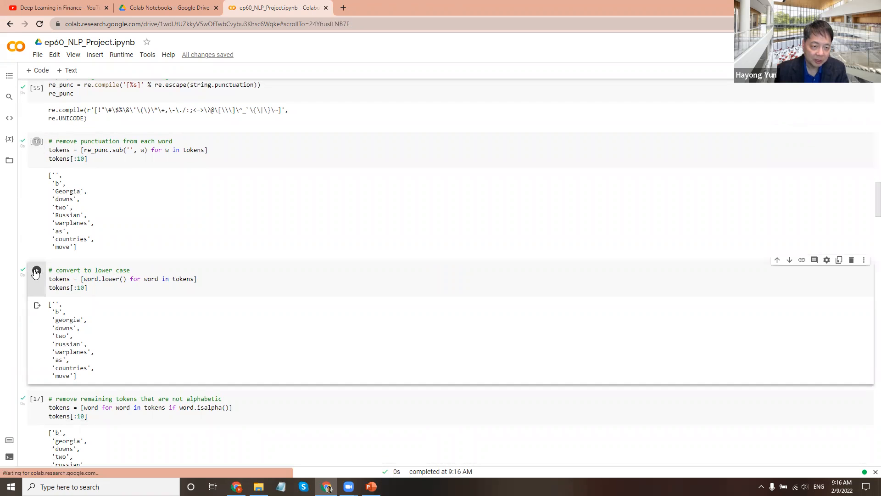
left_click(35, 271)
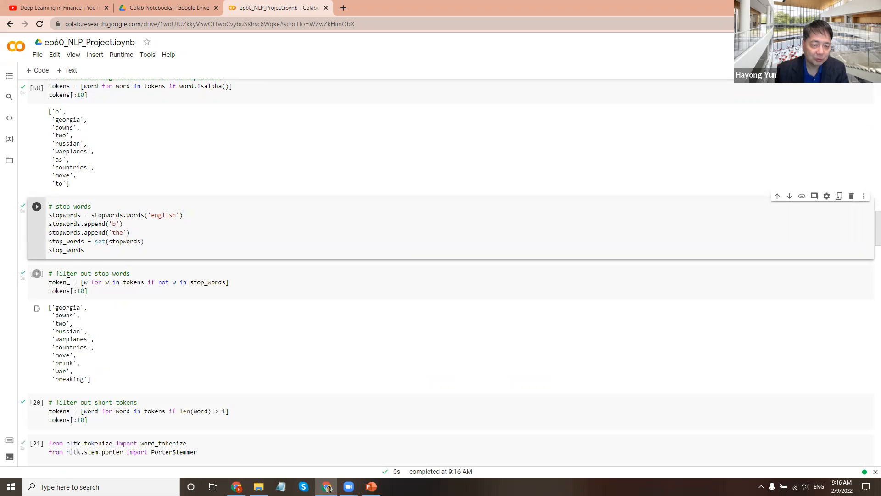
- Filter out stop words and one-character tokens, then stem, leaving 97,801 tokens
left_click(134, 296)
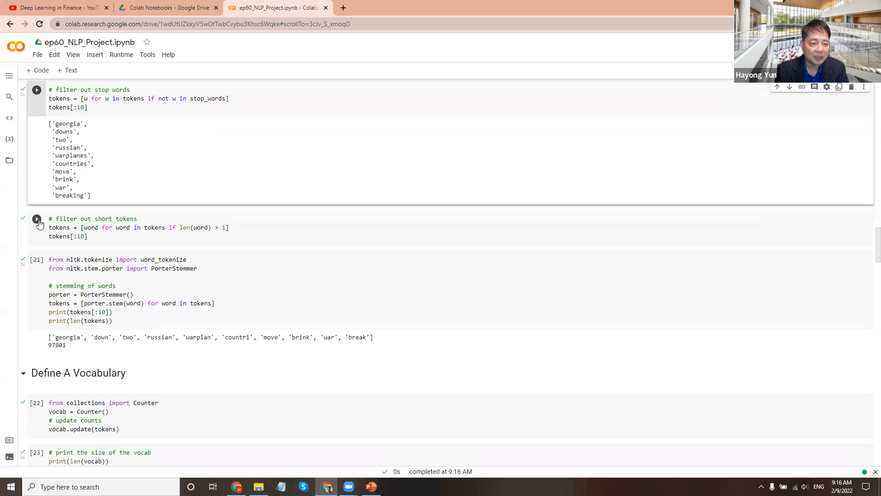
left_click(36, 219)
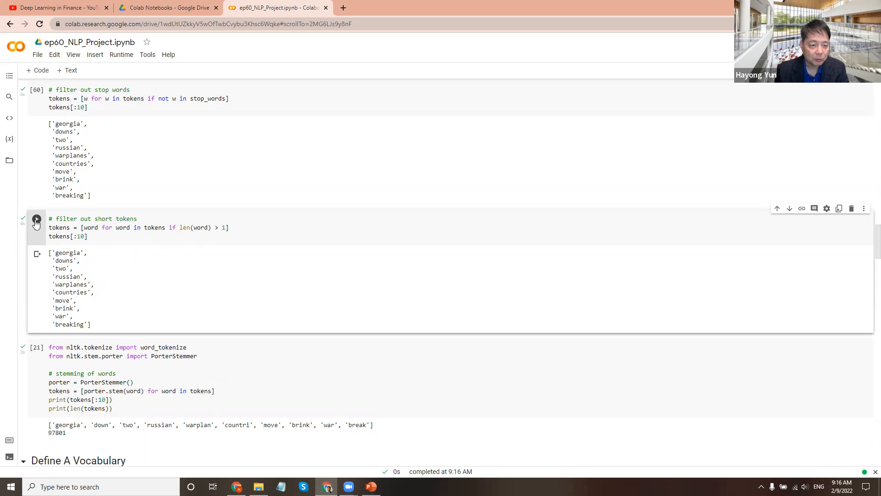
mouse_move(152, 273)
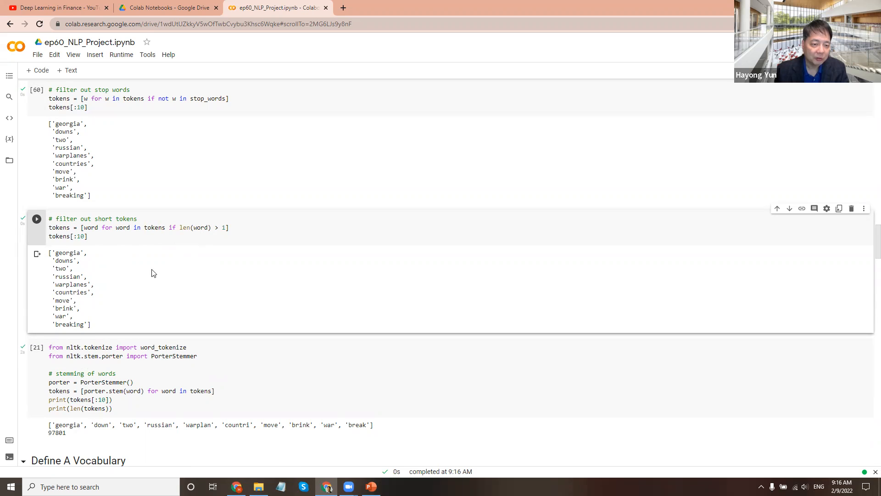
scroll("down", 3)
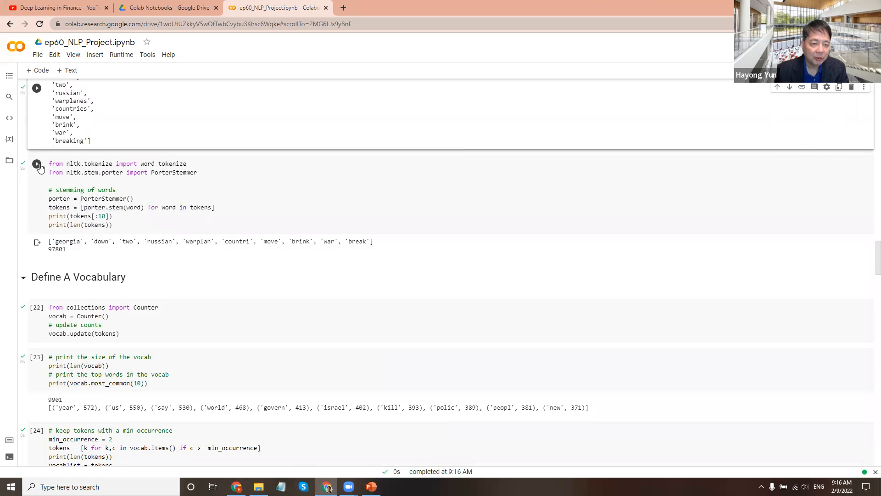
left_click(36, 164)
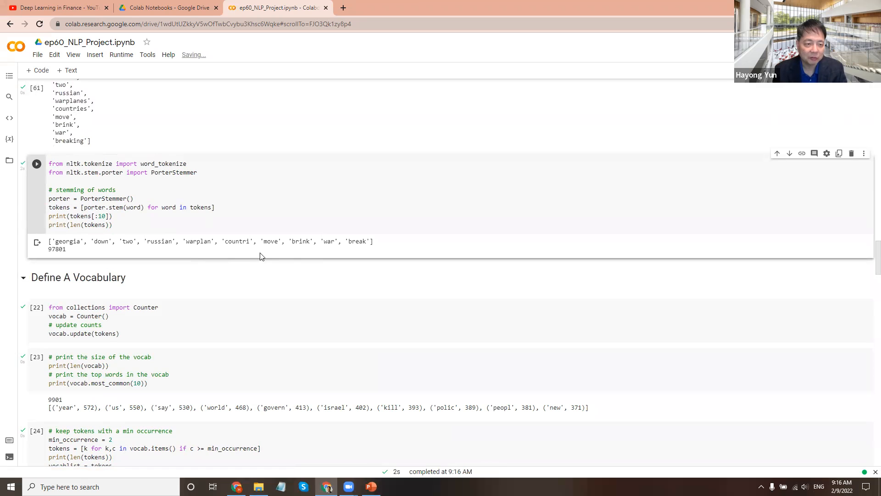
scroll("down", 3)
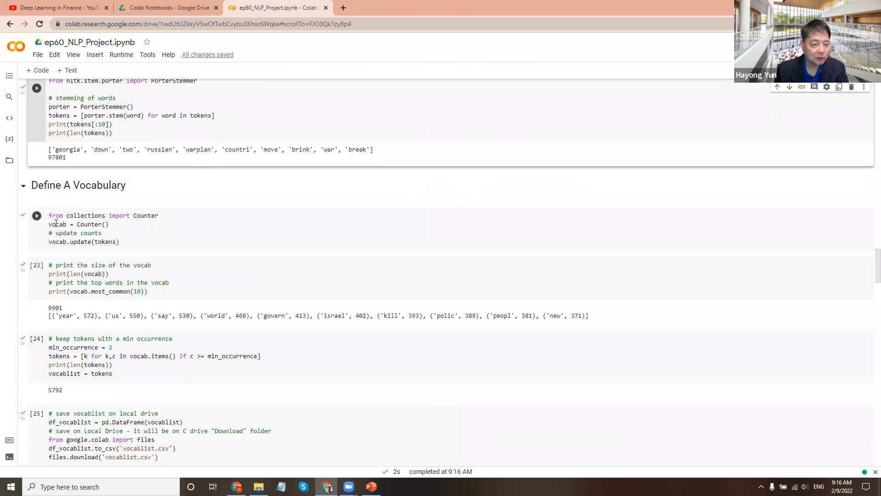
scroll("down", 3)
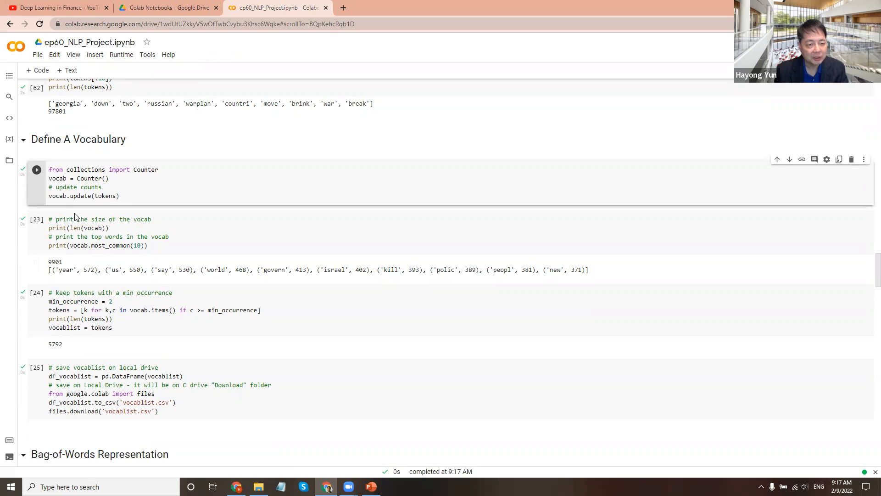
- Count stems into a 9,901-word vocabulary and keep the 5,792 occurring at least twice
left_click(36, 169)
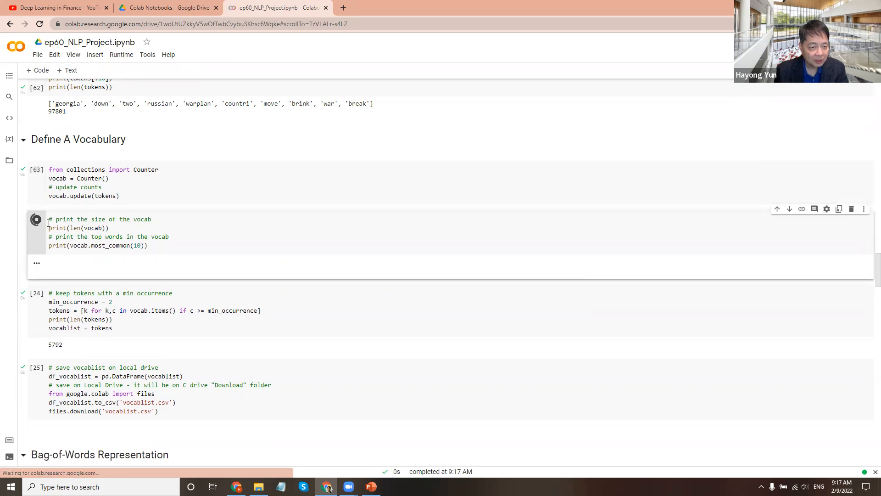
left_click(35, 219)
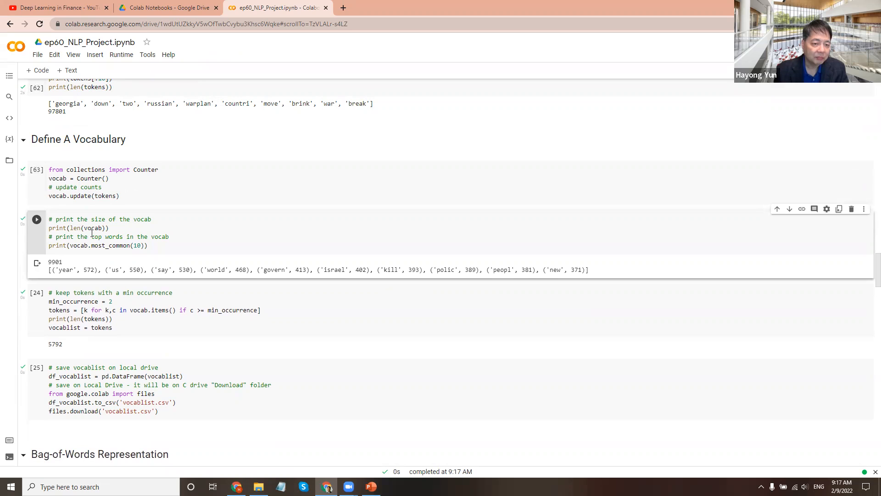
mouse_move(82, 278)
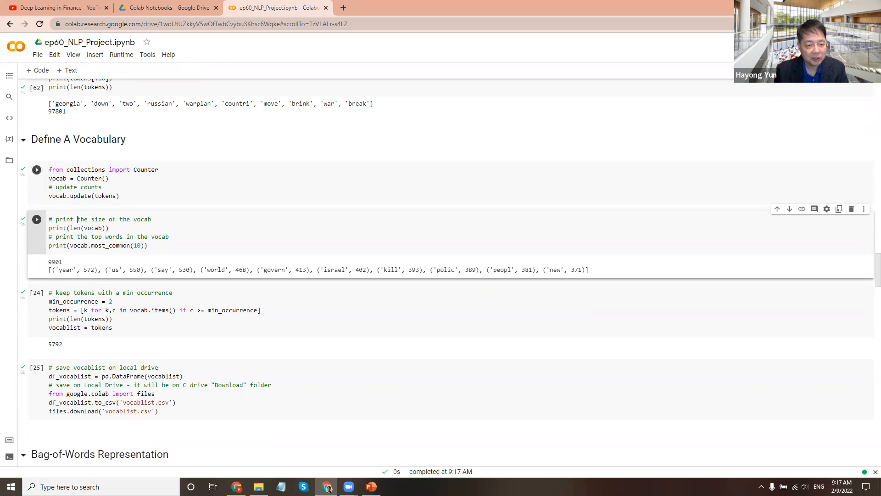
left_click(36, 219)
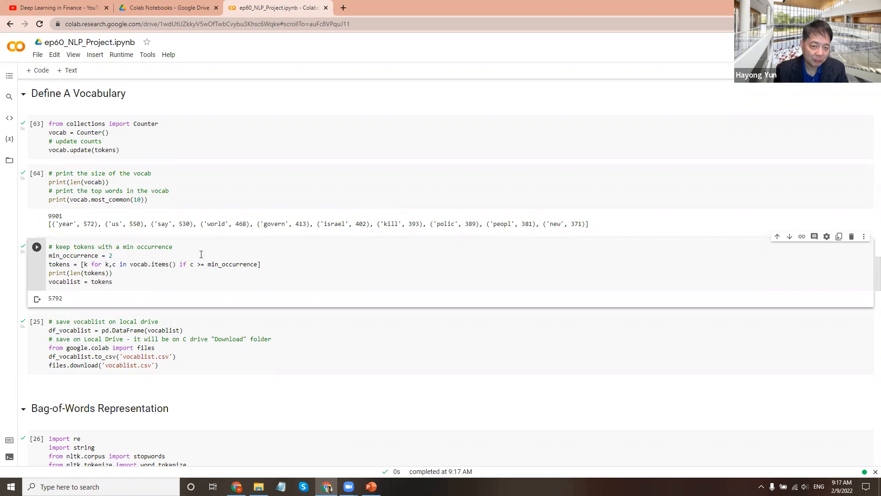
mouse_move(212, 273)
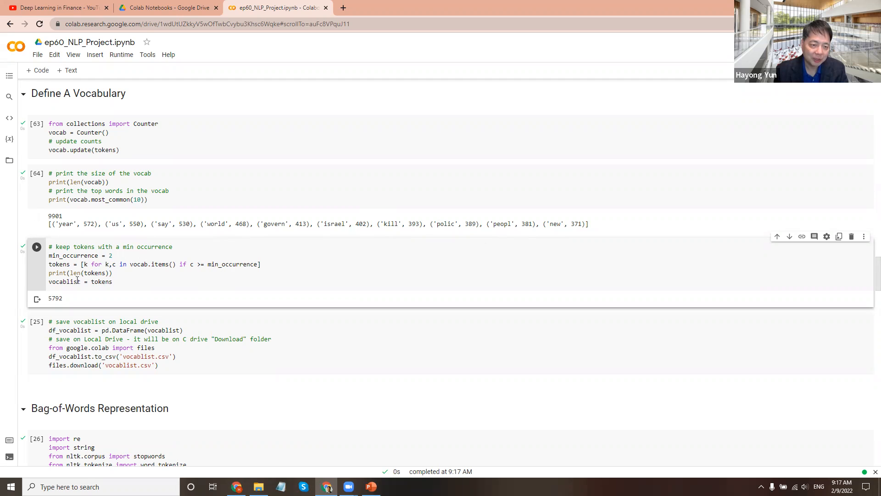
mouse_move(63, 311)
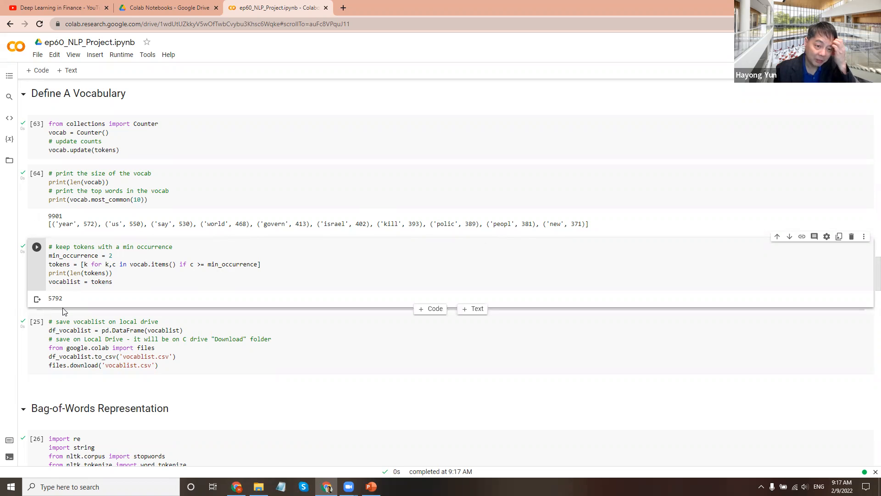
scroll("down", 3)
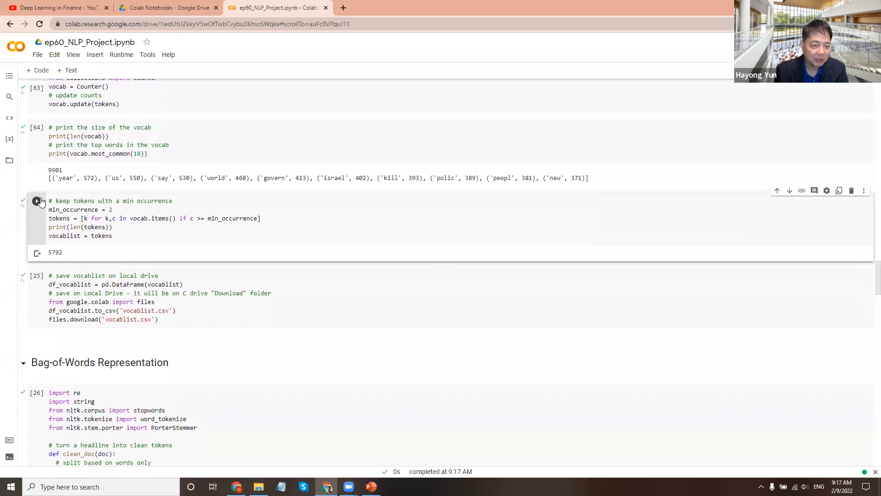
- Download the vocabulary as vocablist (1).csv, view it in Excel, then close Excel and Explorer
left_click(36, 275)
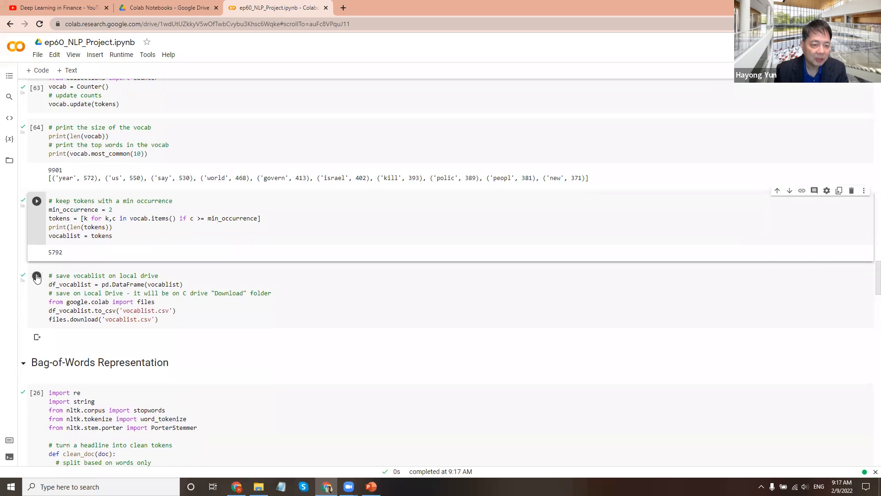
left_click(37, 276)
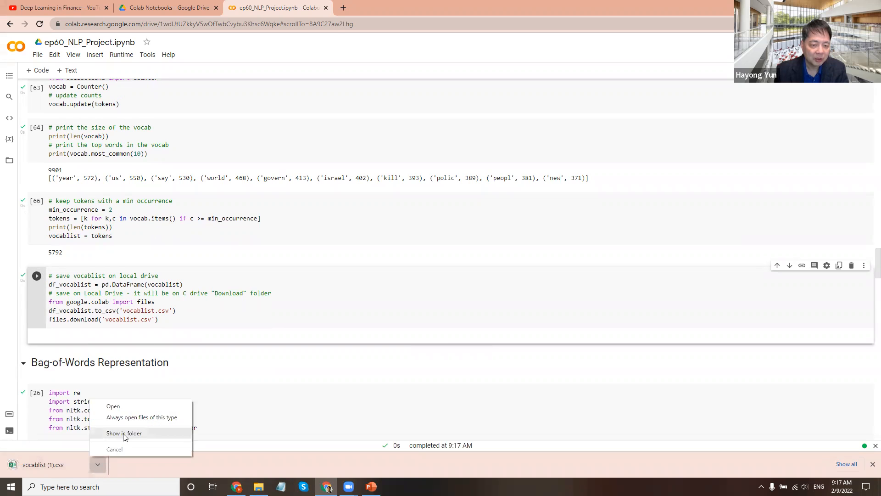
left_click(123, 433)
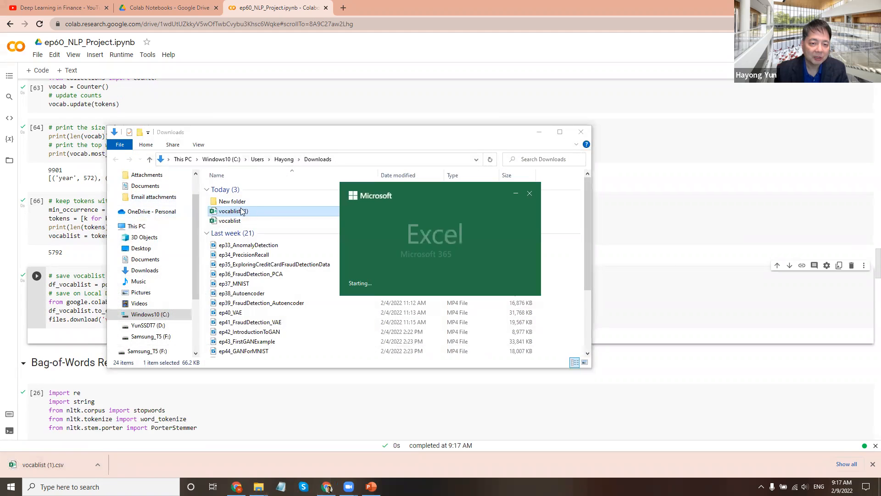
double_click(230, 211)
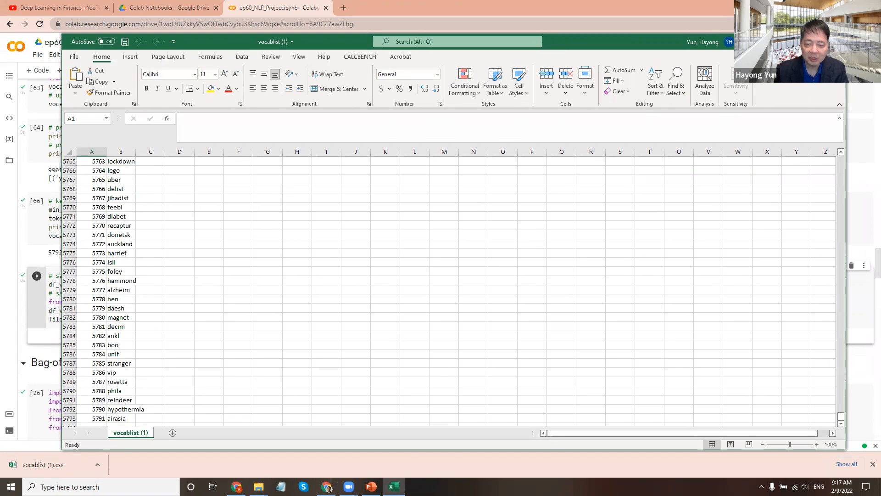
left_click(258, 486)
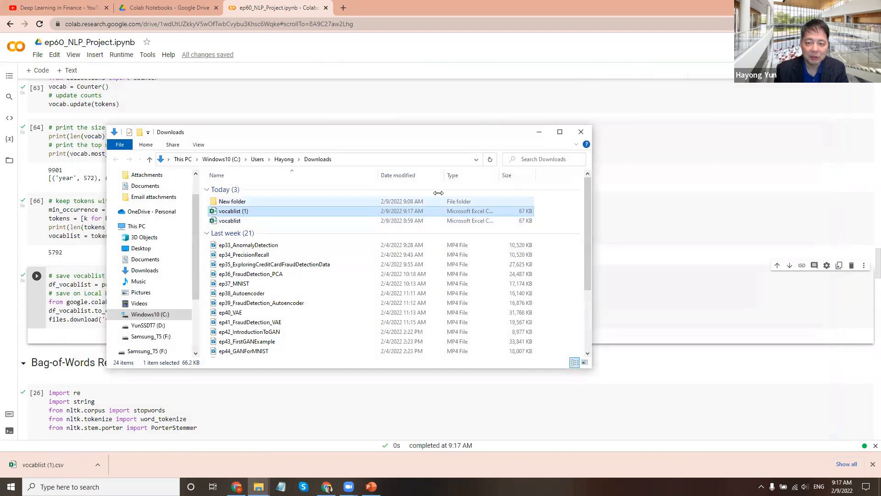
left_click(580, 132)
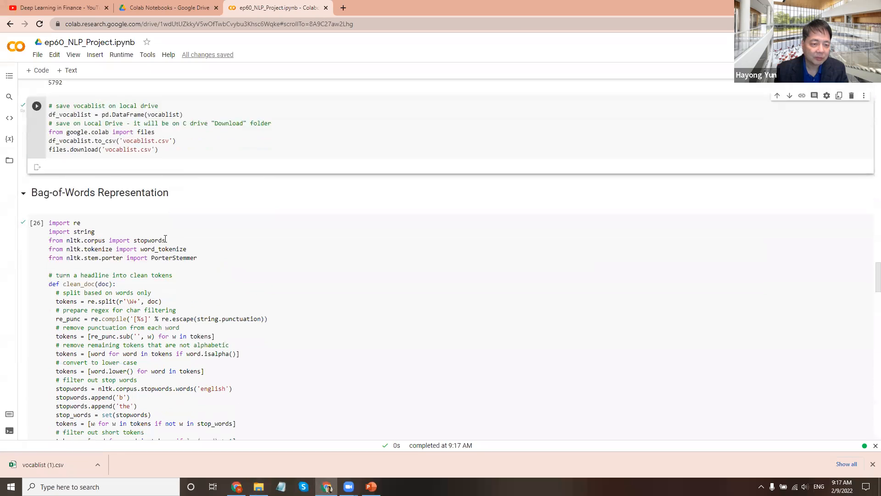
- Rerun the clean_doc and doc_to_line function cells under Bag-of-Words Representation
scroll("down", 3)
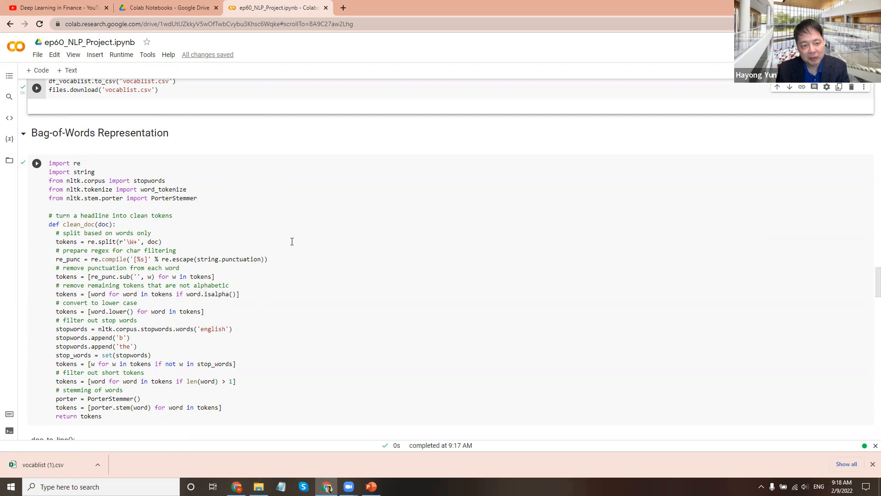
mouse_move(269, 245)
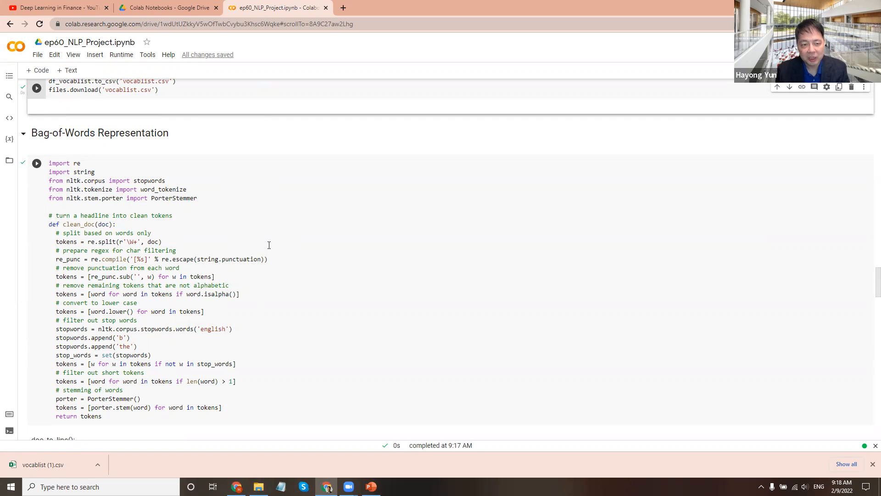
mouse_move(191, 199)
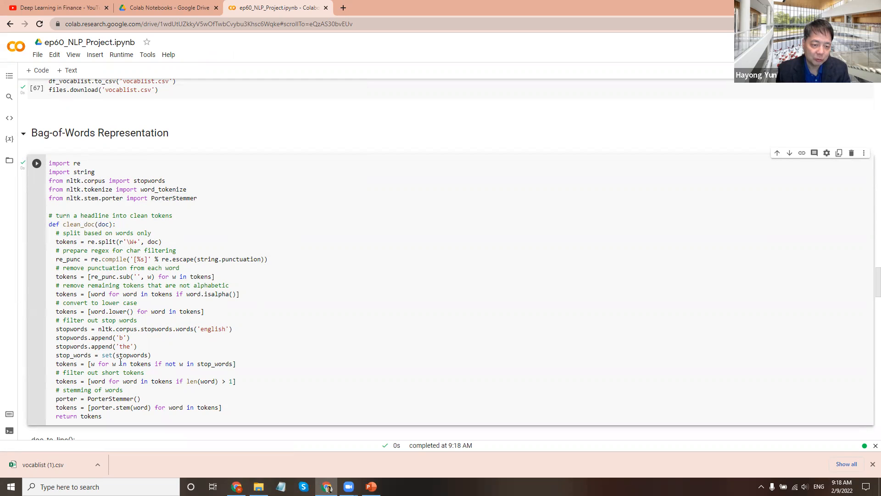
scroll("down", 3)
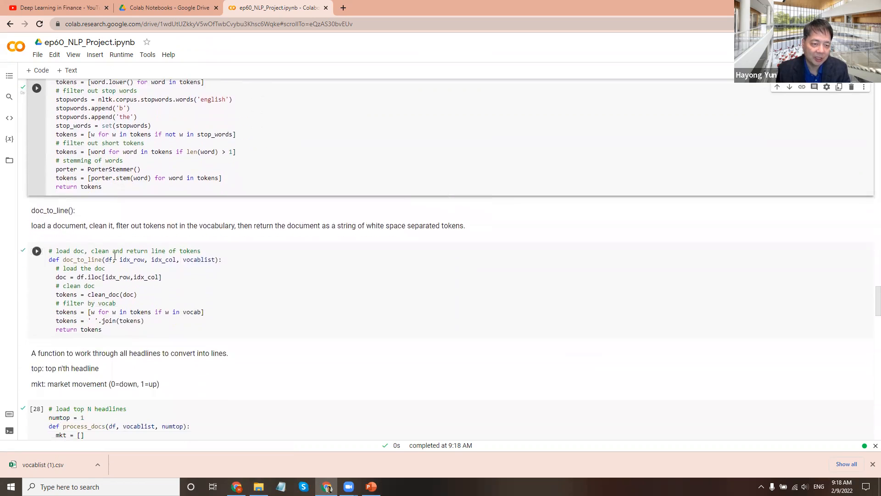
scroll("down", 3)
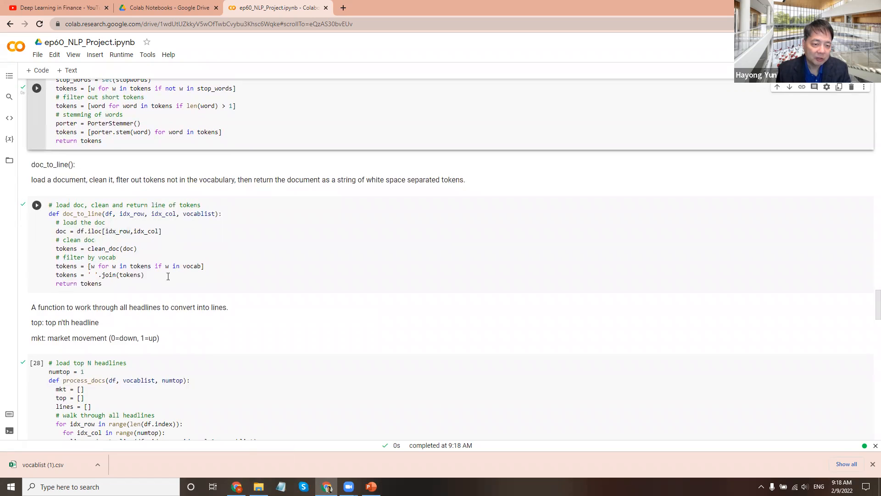
left_click(36, 205)
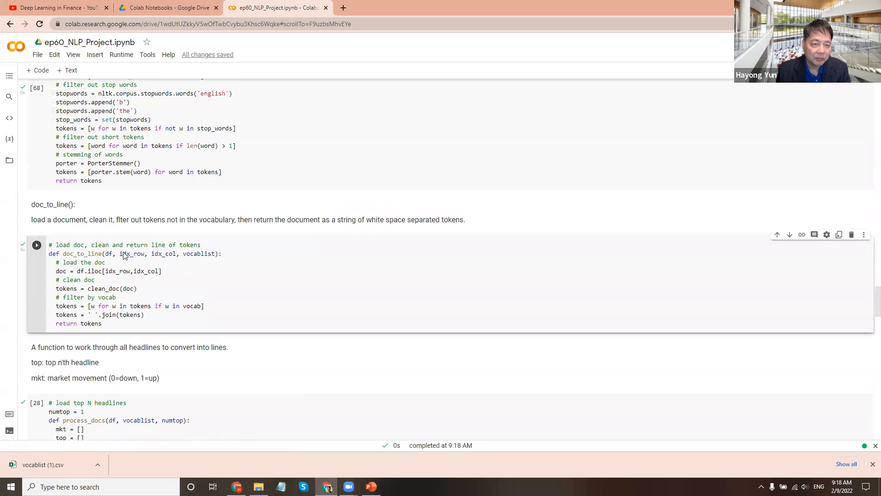
scroll("down", 3)
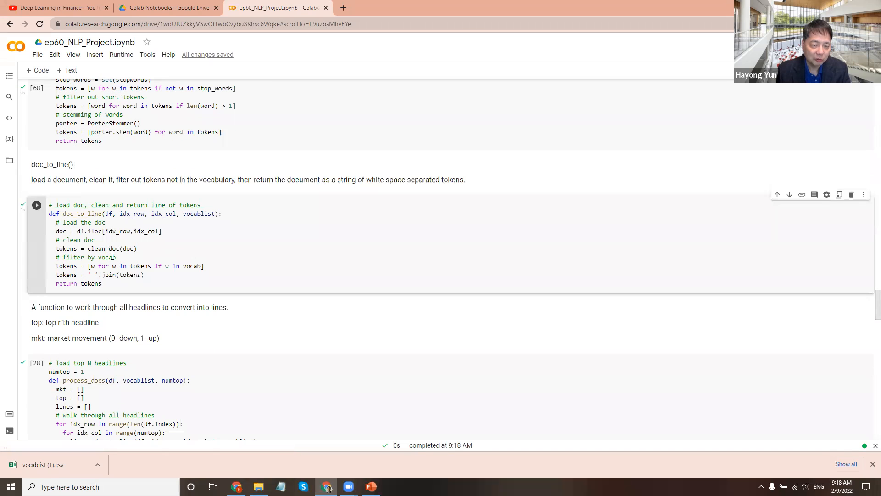
scroll("down", 3)
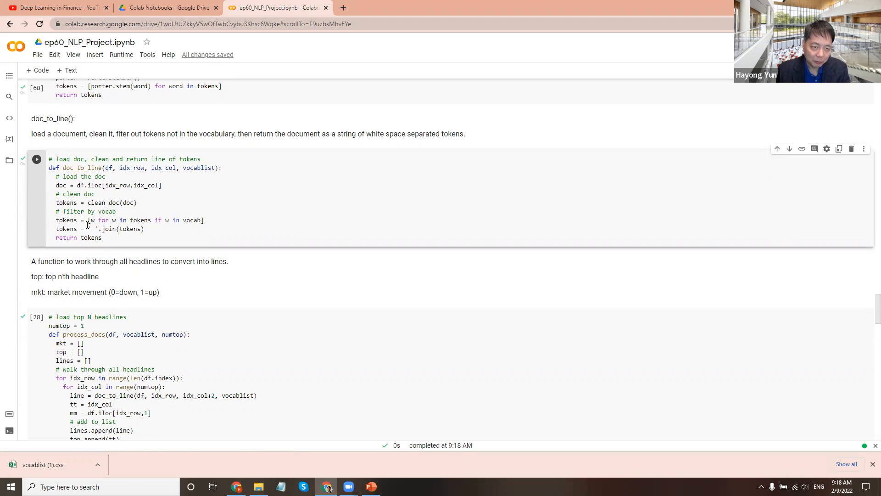
scroll("down", 3)
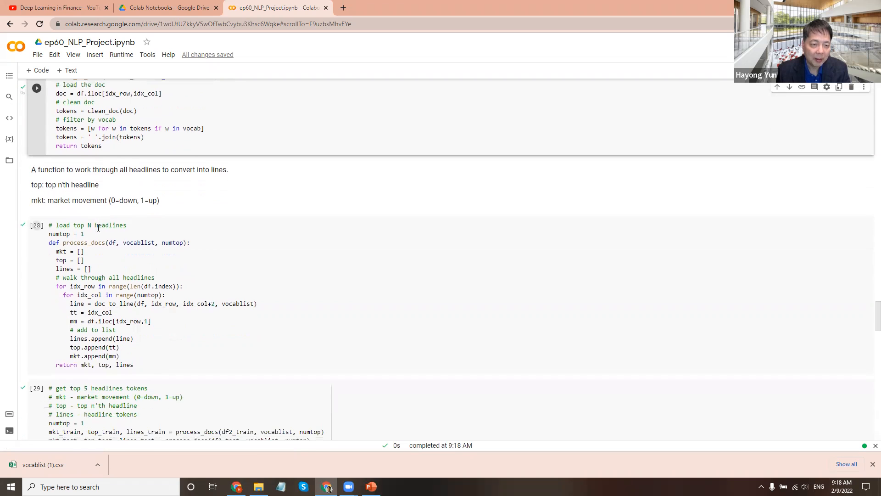
scroll("down", 3)
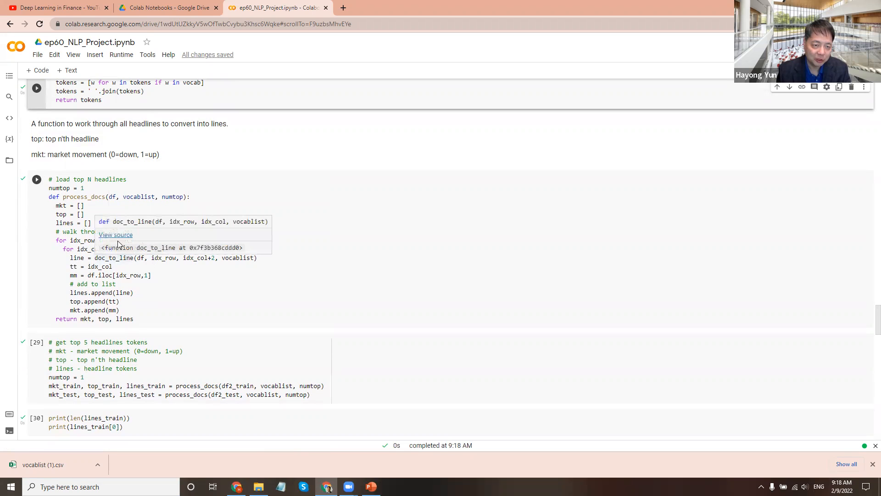
left_click(60, 164)
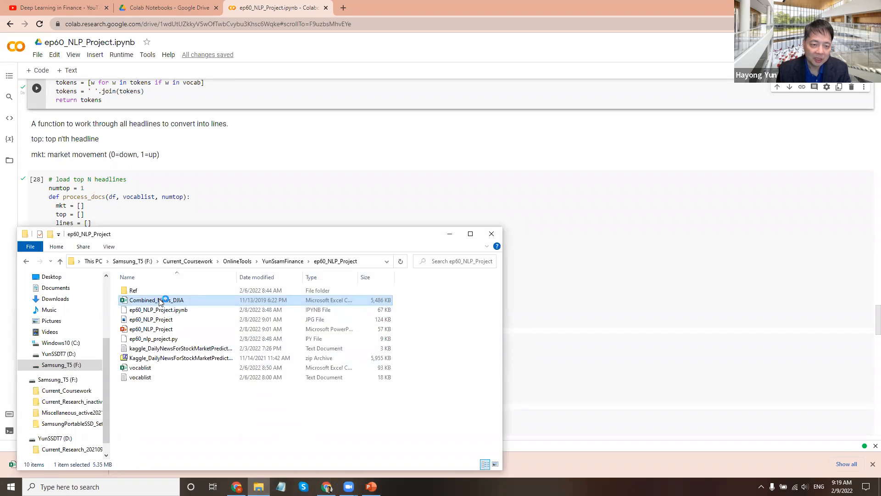
- Open Combined_News_DJIA in Excel, check the 0/1 values in column B, and close the workbook
double_click(162, 300)
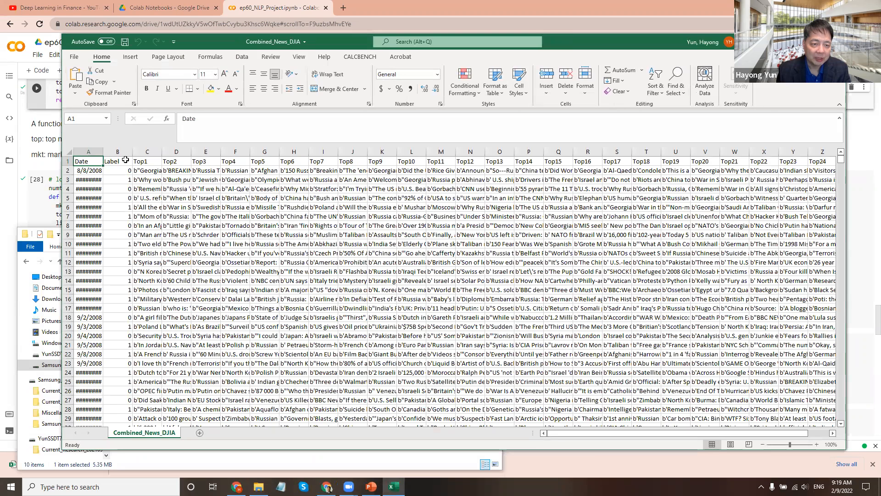
left_click(117, 152)
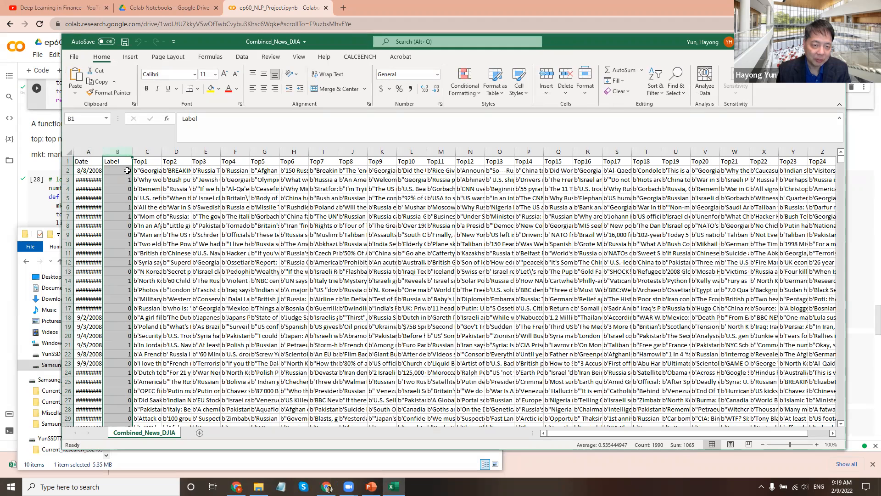
left_click(117, 170)
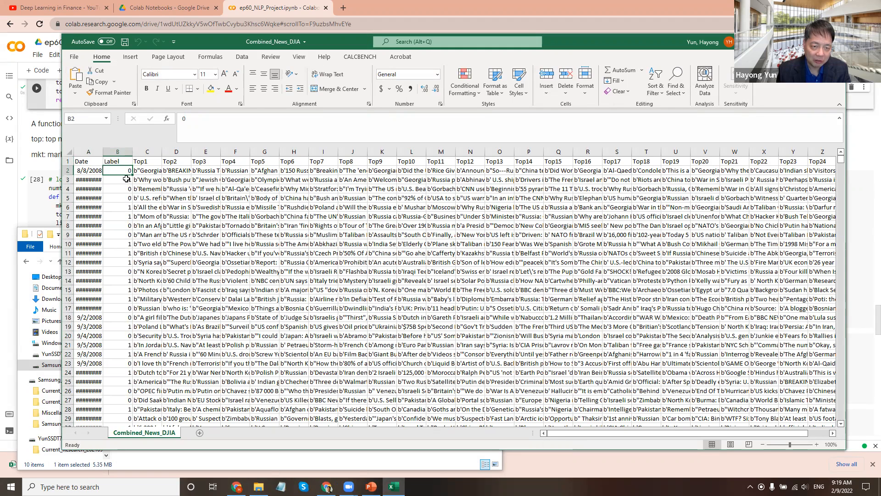
left_click(117, 178)
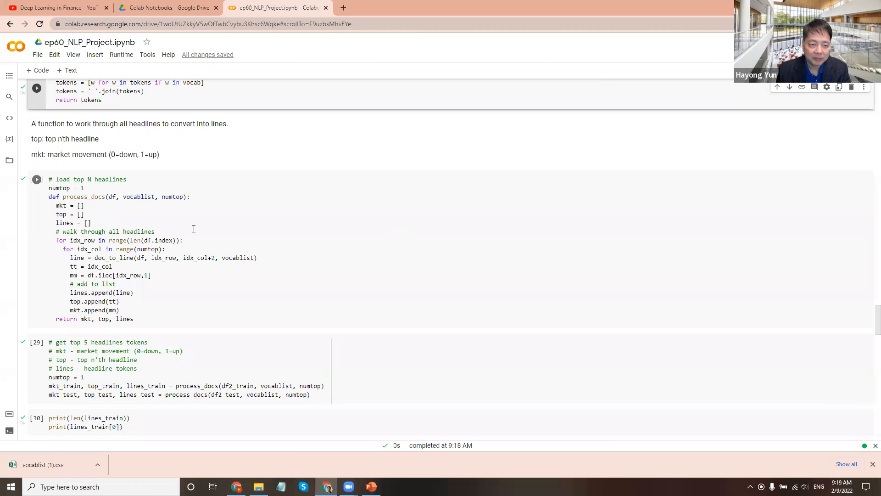
- Scroll through the process_docs and top-headline cells showing 1611 training lines and first tokens
scroll("down", 3)
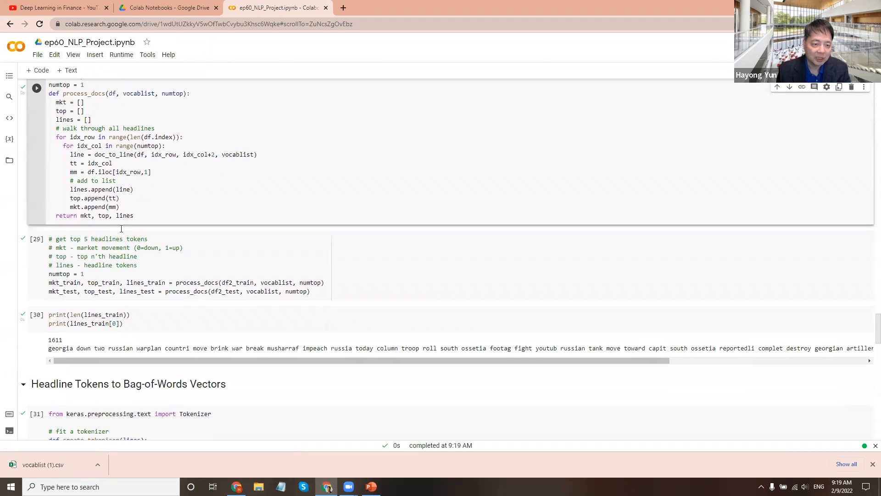
scroll("down", 3)
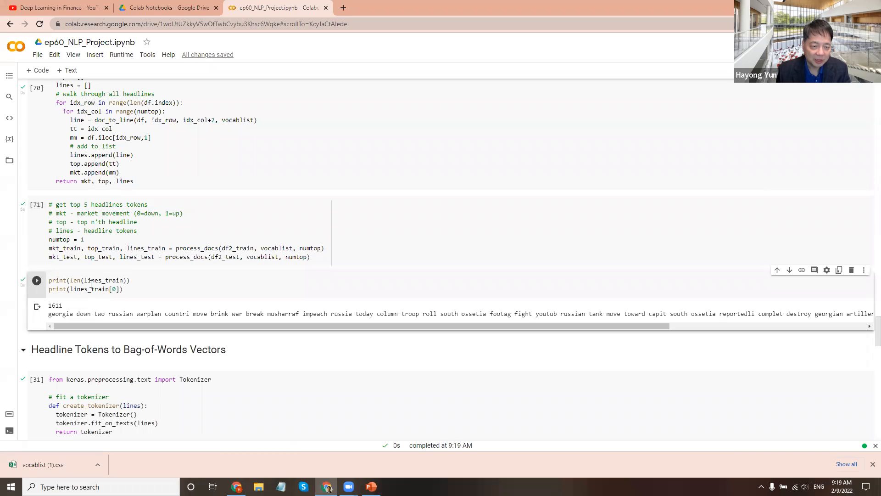
scroll("down", 3)
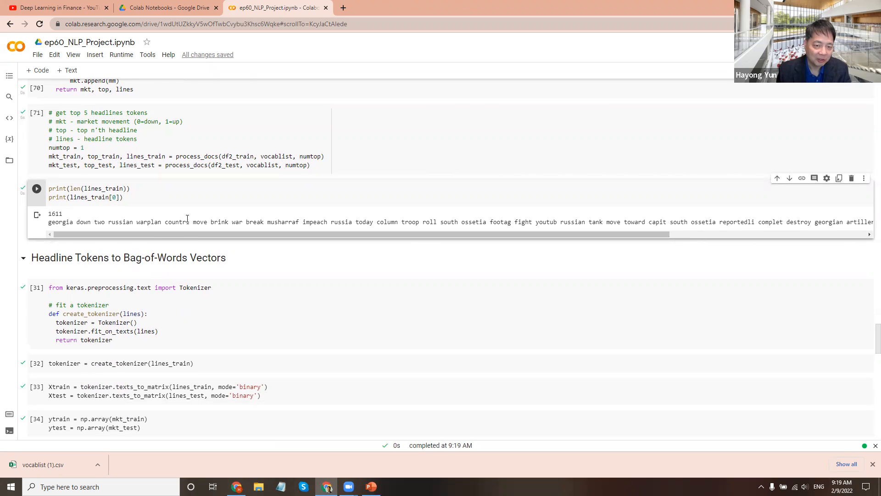
scroll("down", 3)
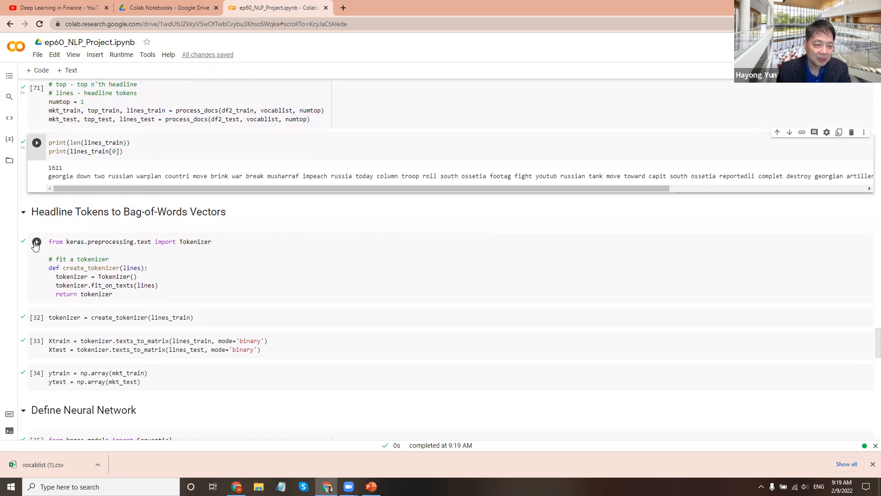
- Define the Keras Tokenizer and fit it on the training headlines
left_click(37, 143)
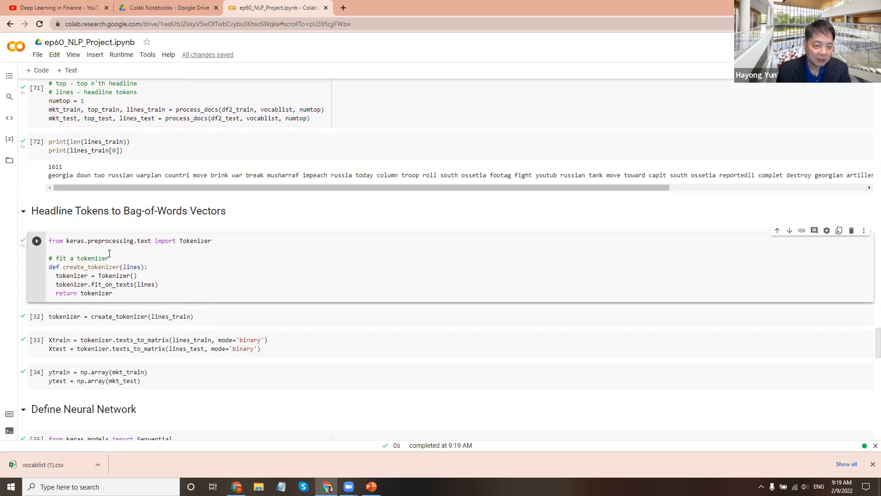
scroll("down", 3)
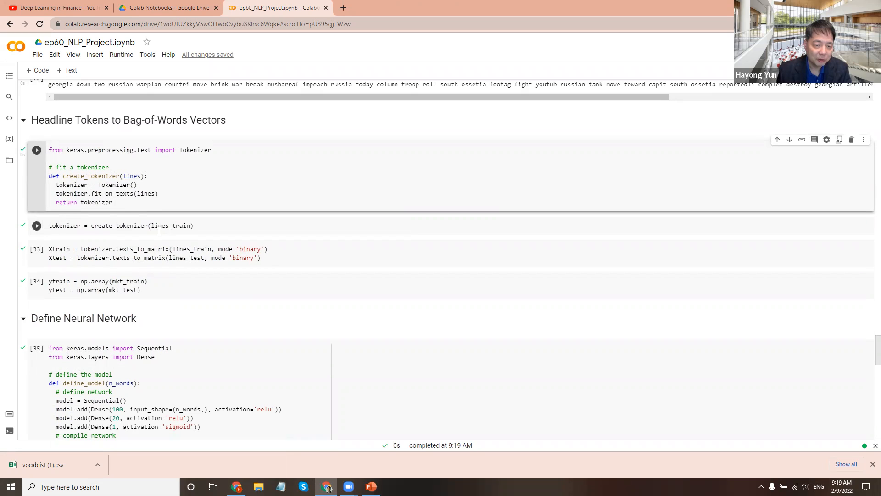
mouse_move(36, 225)
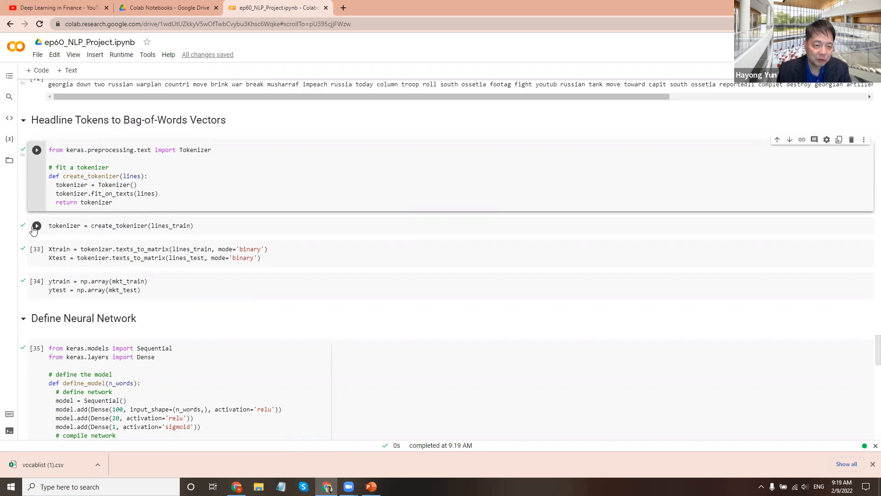
left_click(35, 226)
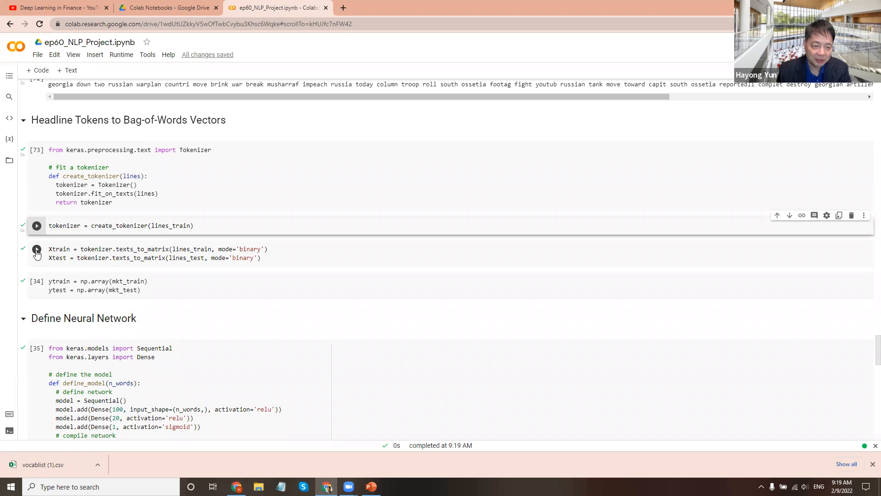
- Build binary texts_to_matrix bag-of-words matrices and convert the labels into numpy arrays
left_click(36, 225)
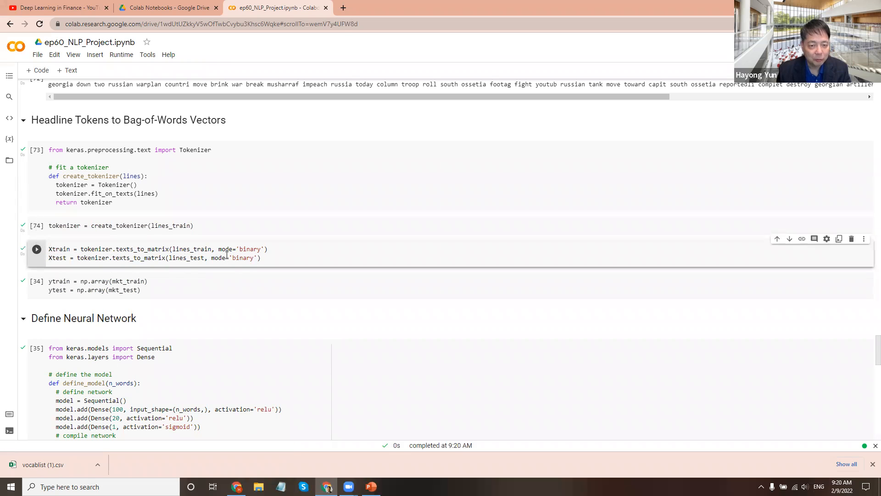
double_click(250, 249)
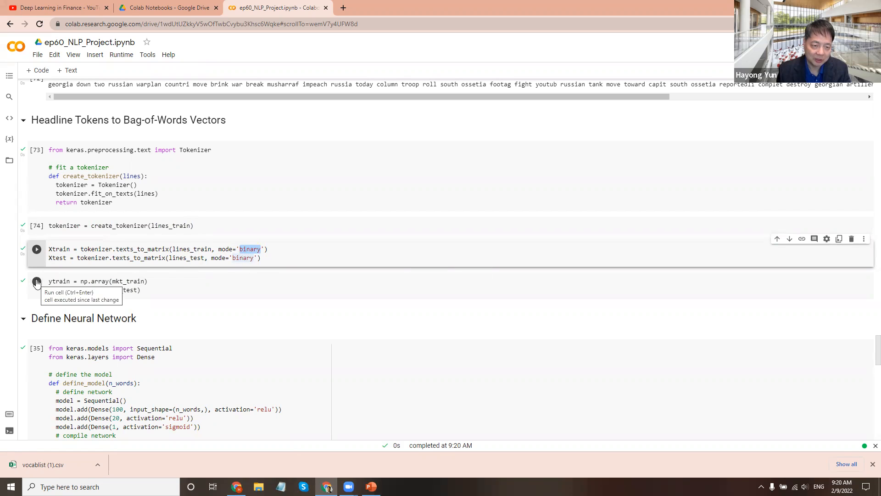
left_click(37, 249)
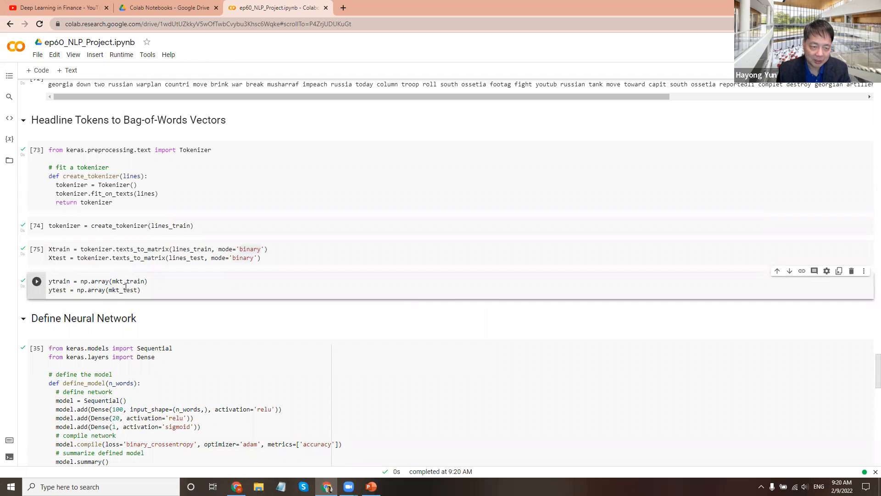
scroll("down", 3)
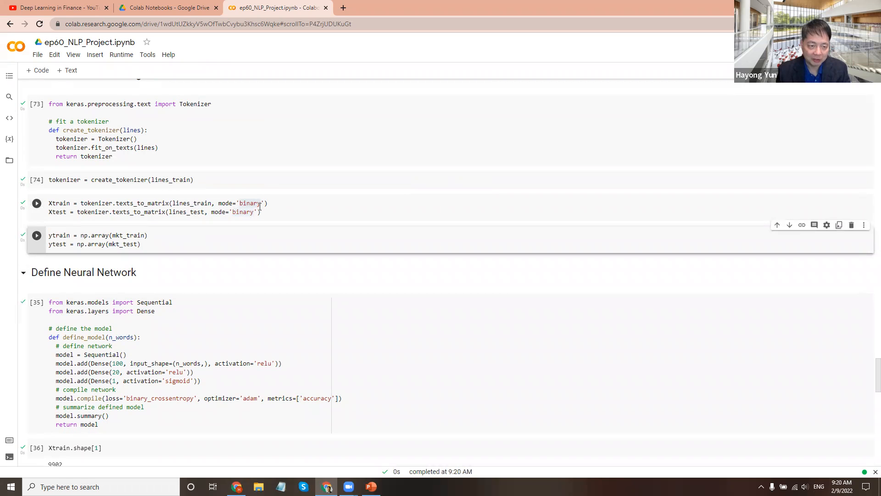
- Review the define_model network: 9902 inputs, a 100-unit hidden layer, and a single sigmoid output
scroll("down", 3)
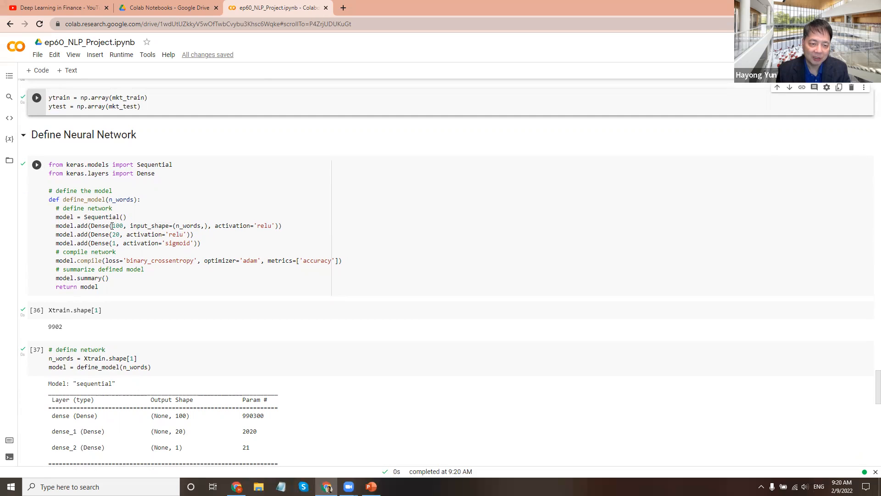
double_click(116, 235)
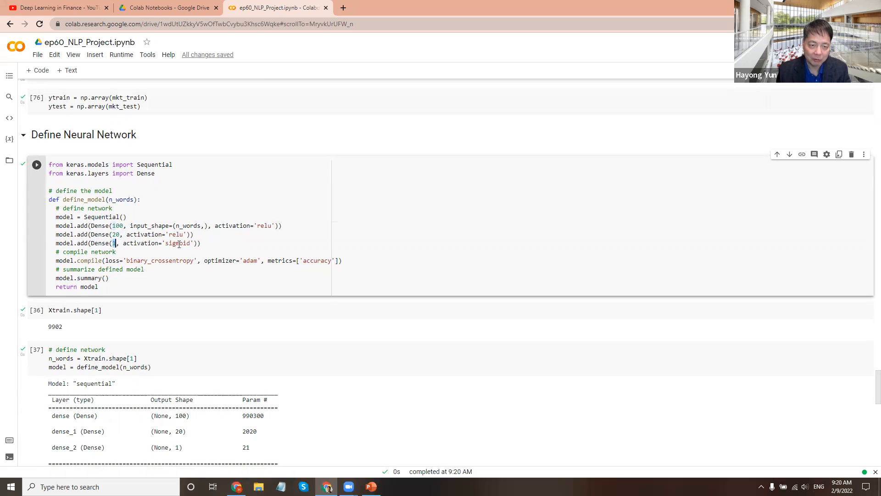
double_click(176, 243)
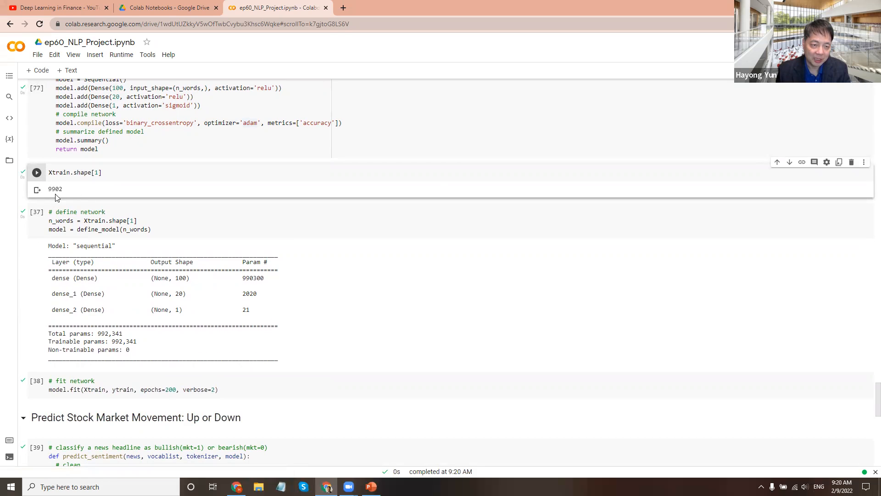
mouse_move(87, 193)
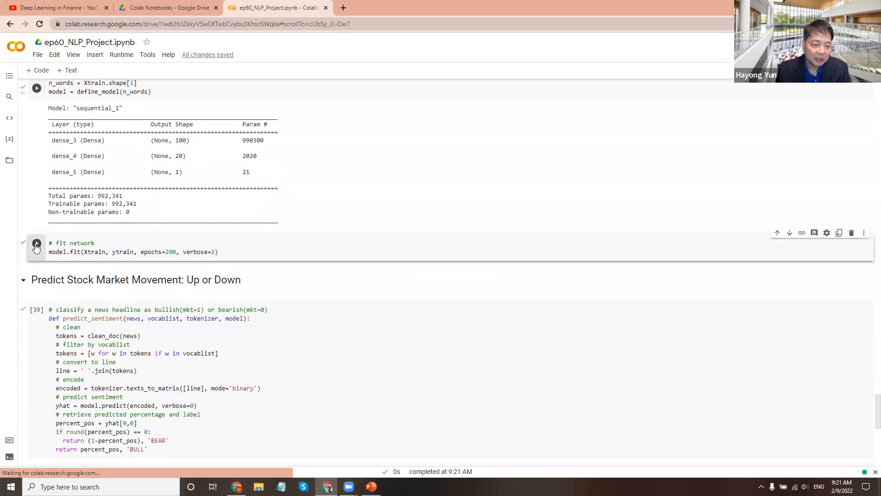
- Run the fit network cell to train for 200 epochs, reaching 1.0000 accuracy
left_click(36, 246)
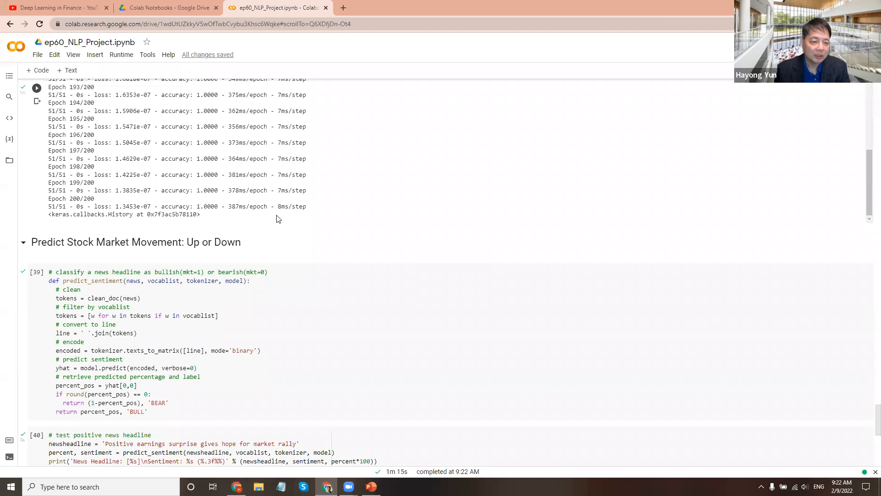
- Run the predict_sentiment cell under Predict Stock Market Movement, labelling headlines BULL or BEAR
scroll("down", 3)
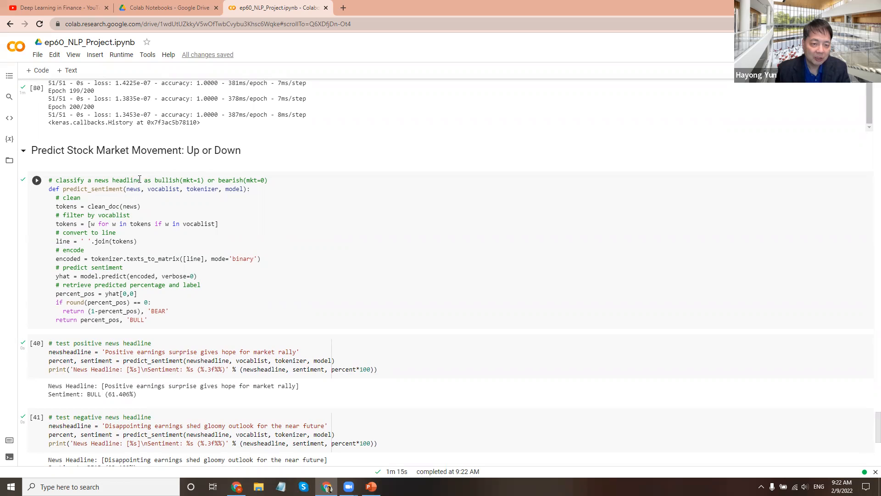
mouse_move(183, 197)
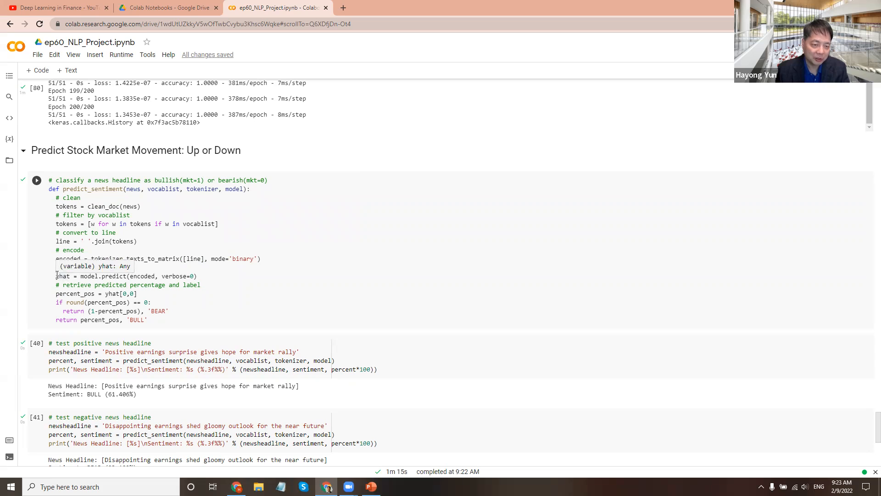
mouse_move(105, 292)
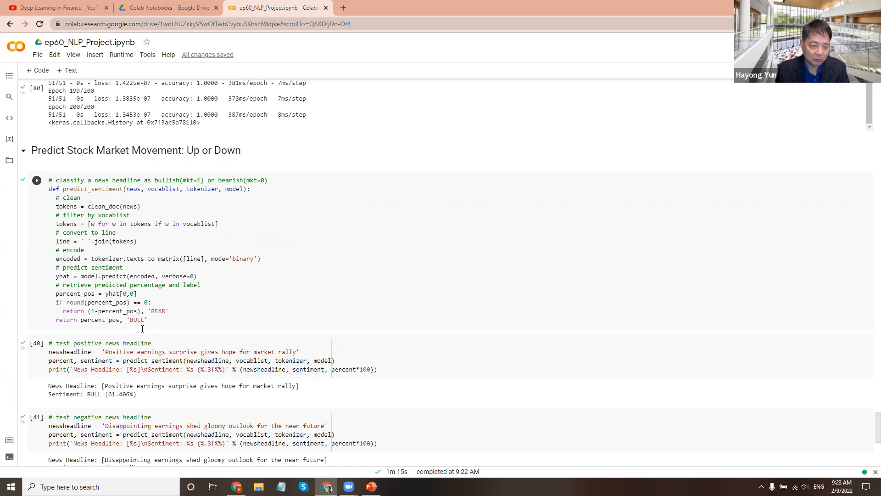
left_click(36, 180)
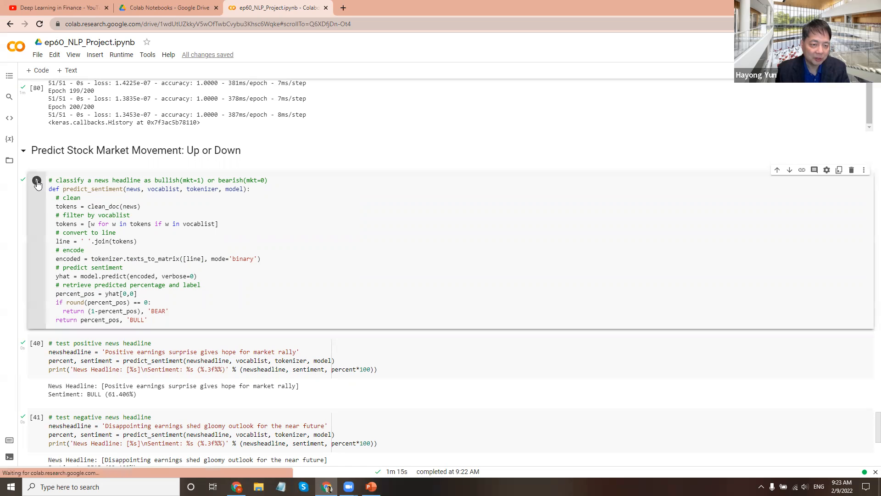
- Test the sample headlines: positive scores BULL (73.785%), negative scores BEAR (93.460%)
scroll("down", 3)
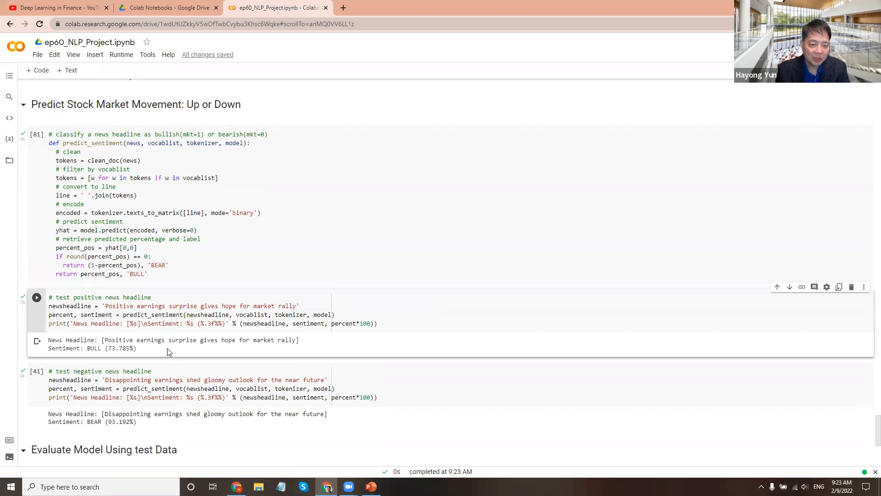
mouse_move(126, 356)
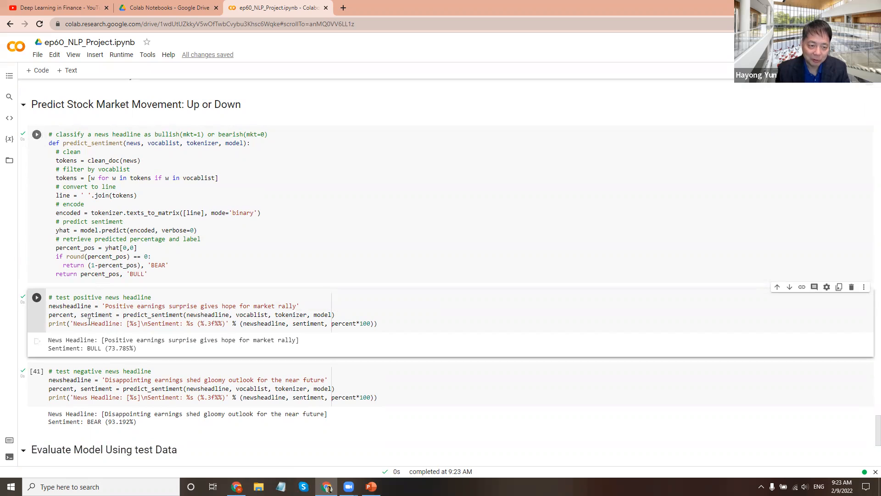
left_click(36, 133)
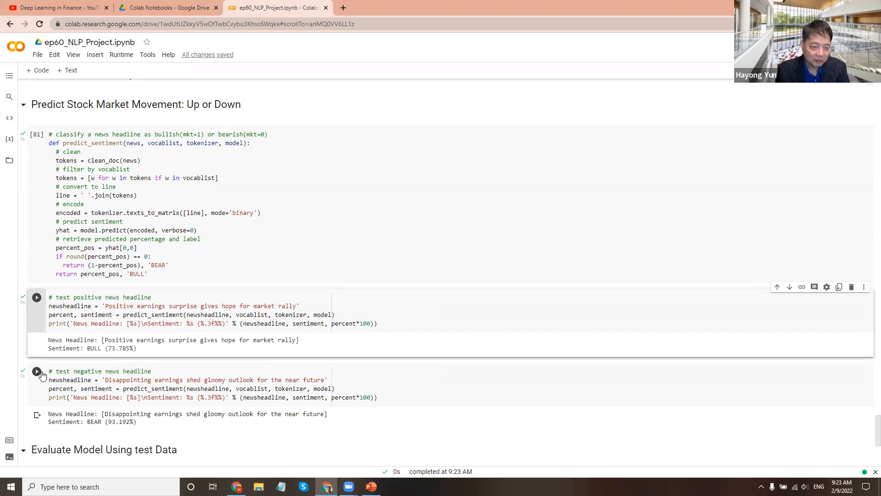
left_click(36, 371)
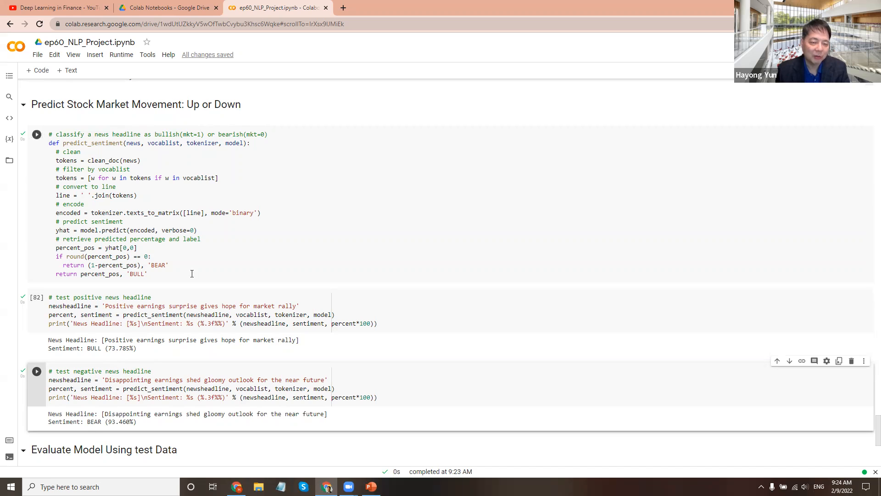
left_click(36, 134)
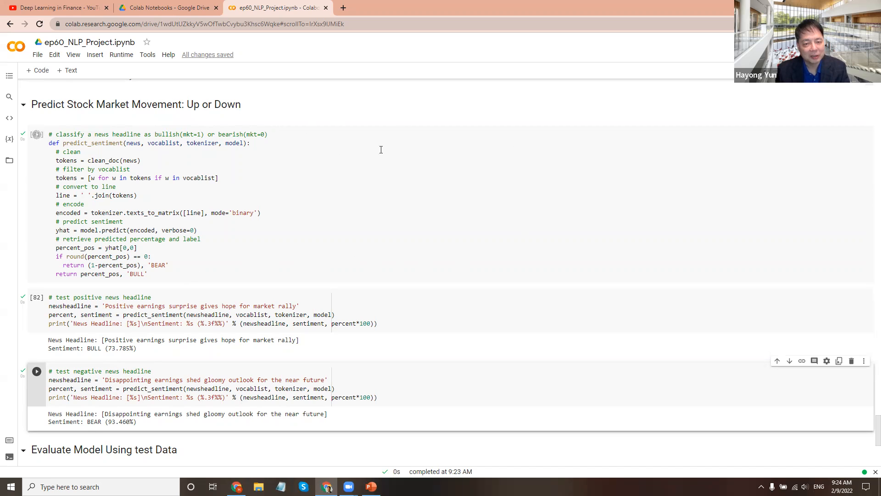
mouse_move(287, 157)
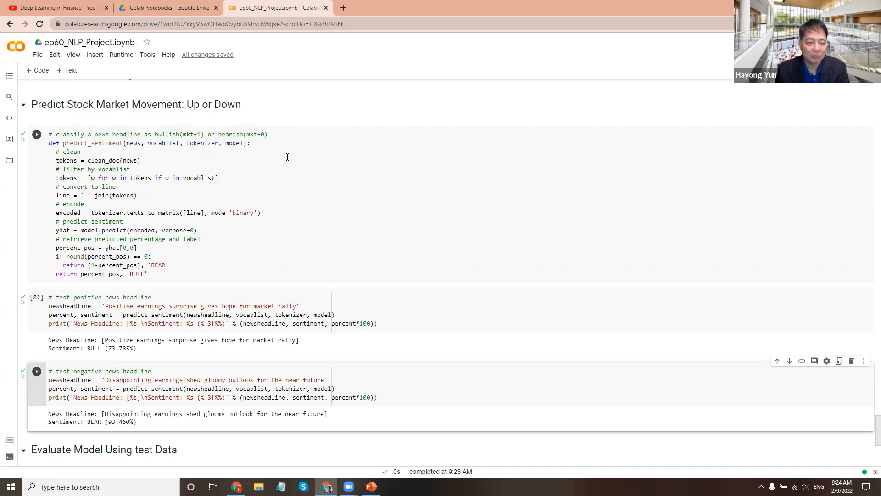